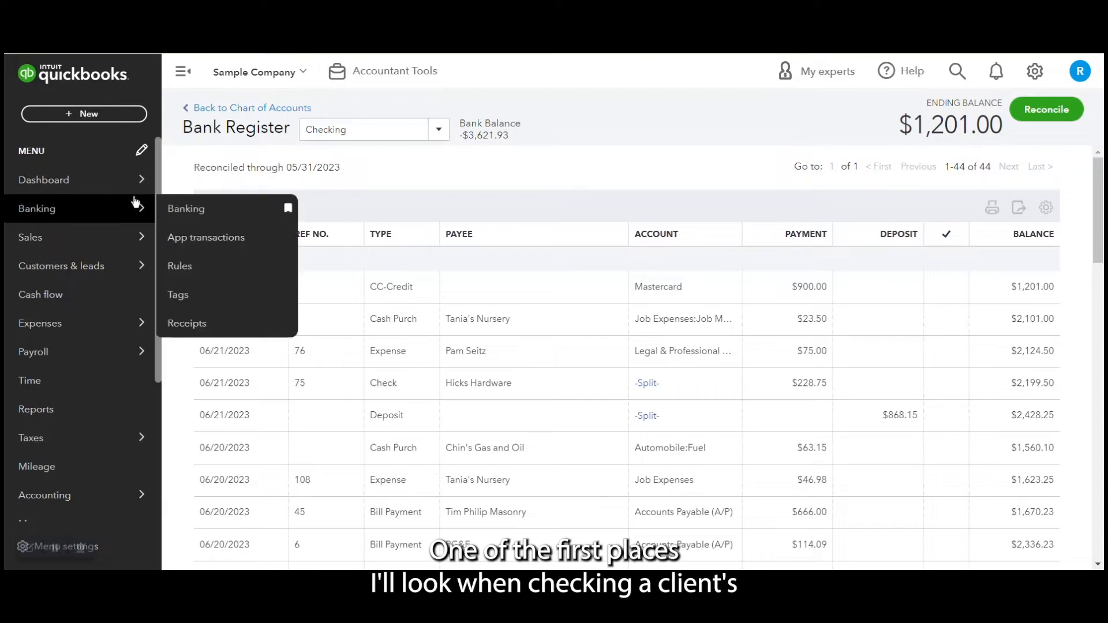
- Open Banking, then the Checking account's bank register, dismissing the register tour
click(186, 208)
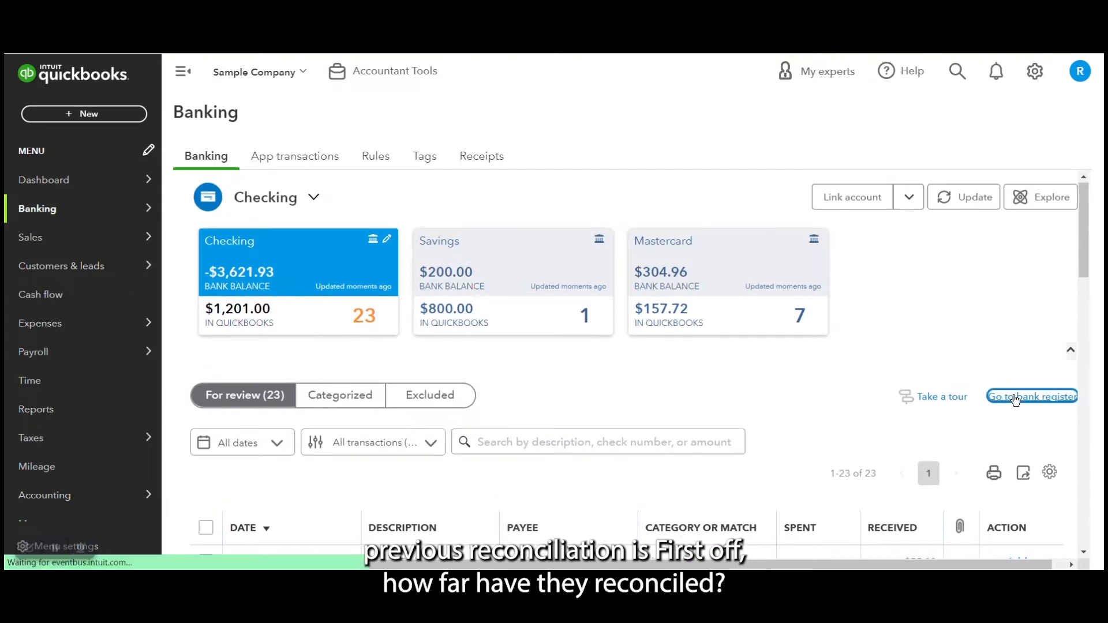
click(1031, 396)
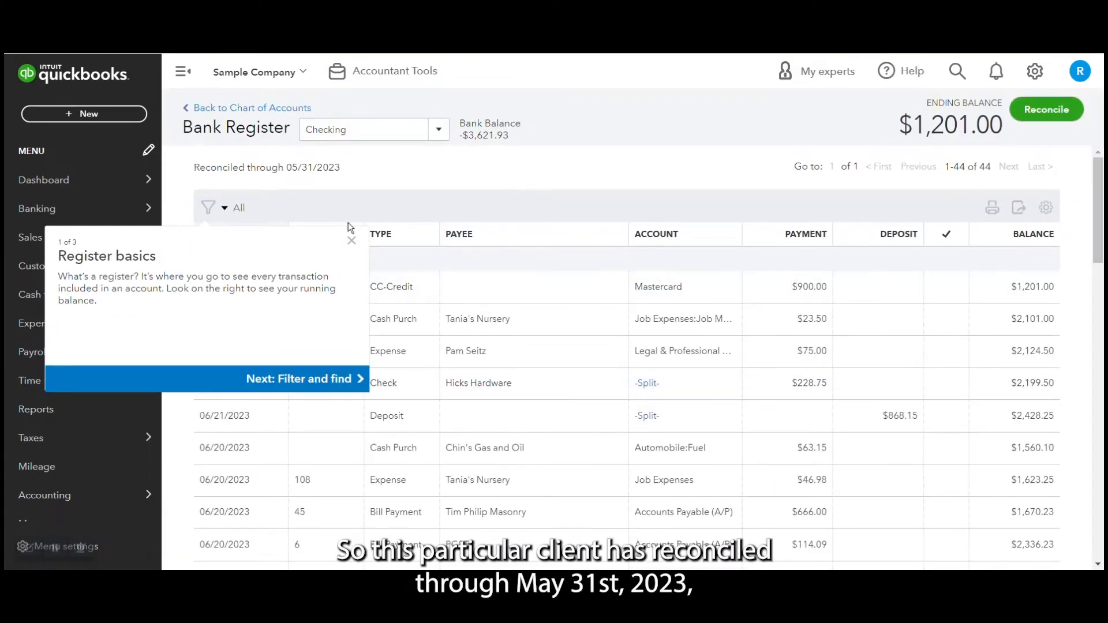
click(352, 241)
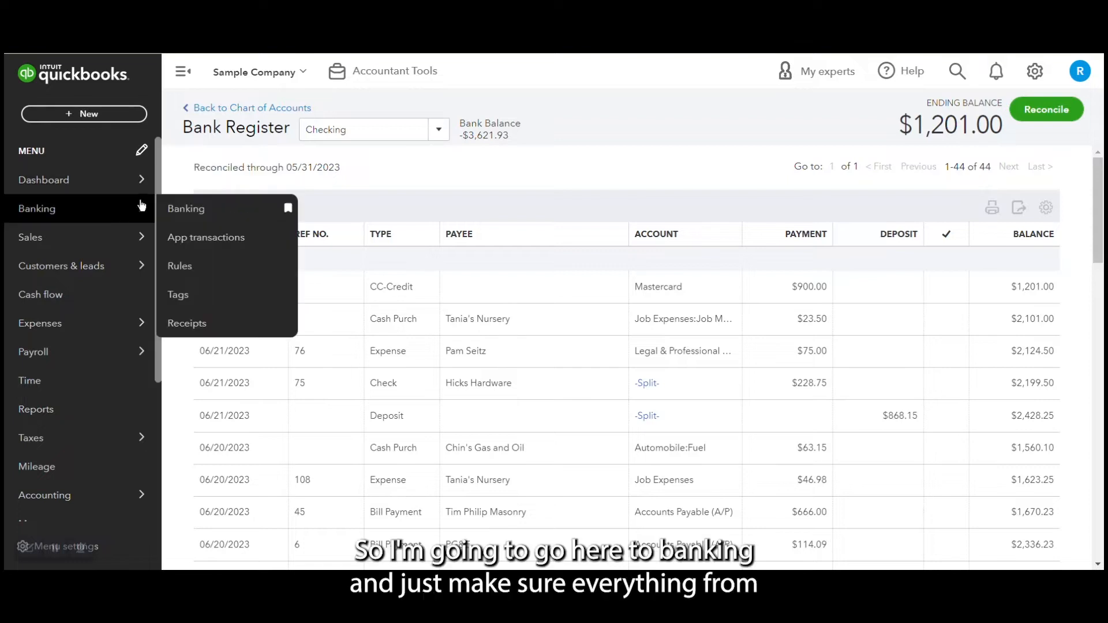
- Scan the bank feed's For review list, then return to the Checking register
click(186, 208)
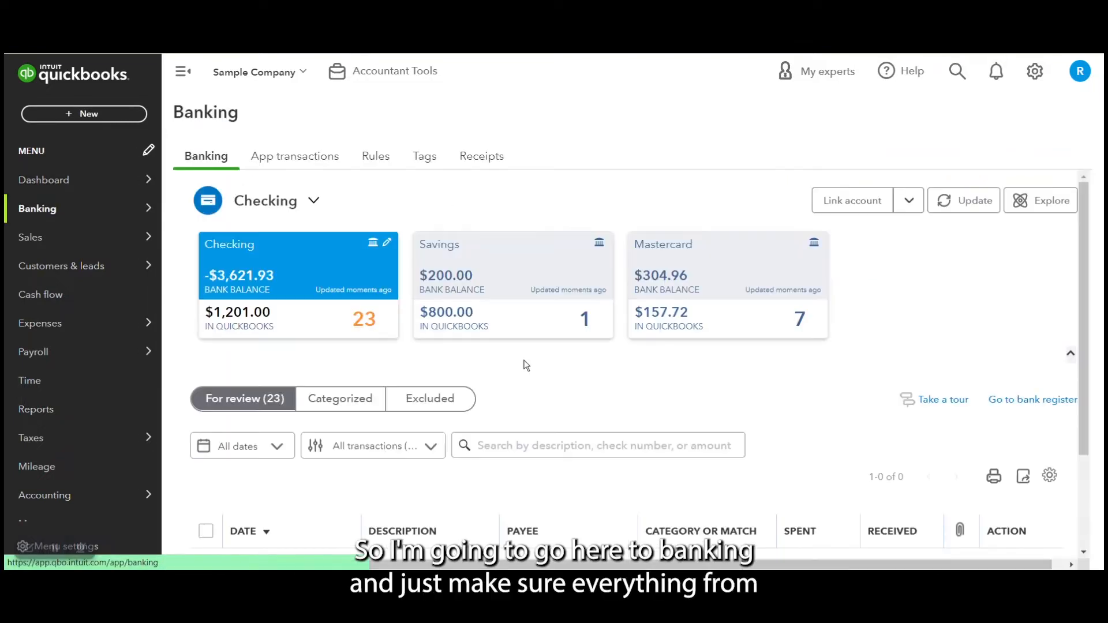
scroll(down, 3)
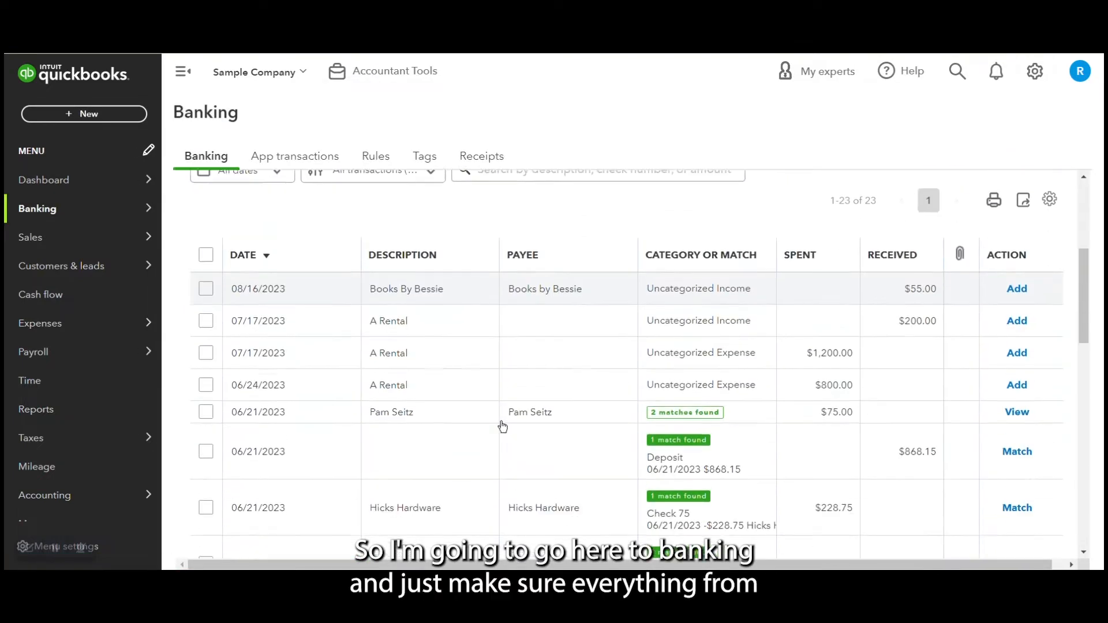
scroll(down, 3)
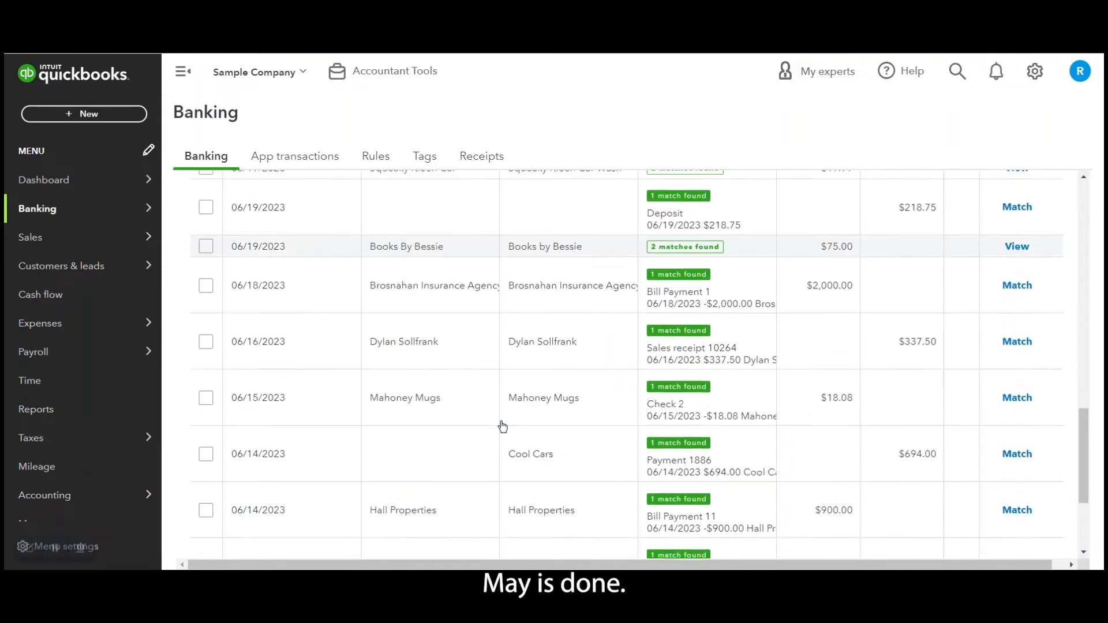
scroll(down, 3)
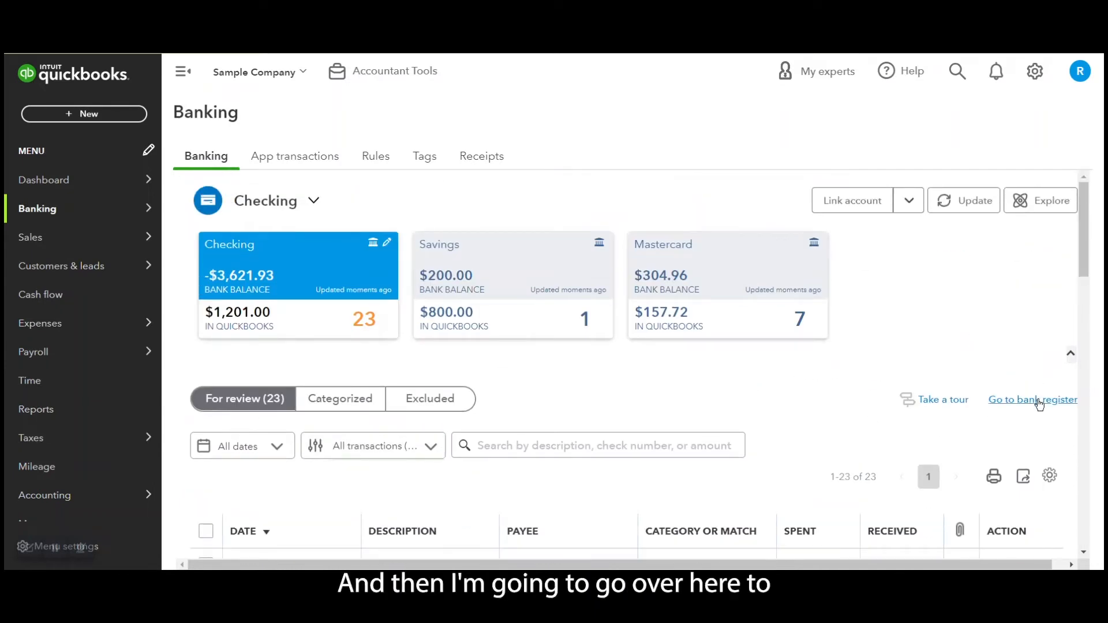
click(1032, 400)
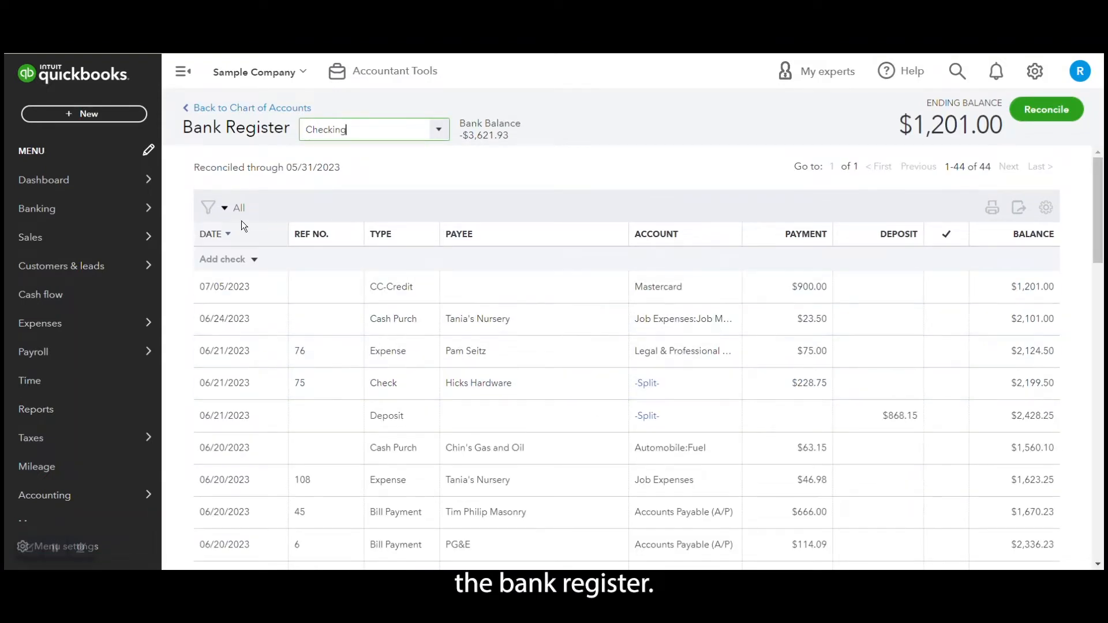
mouse_move(113, 114)
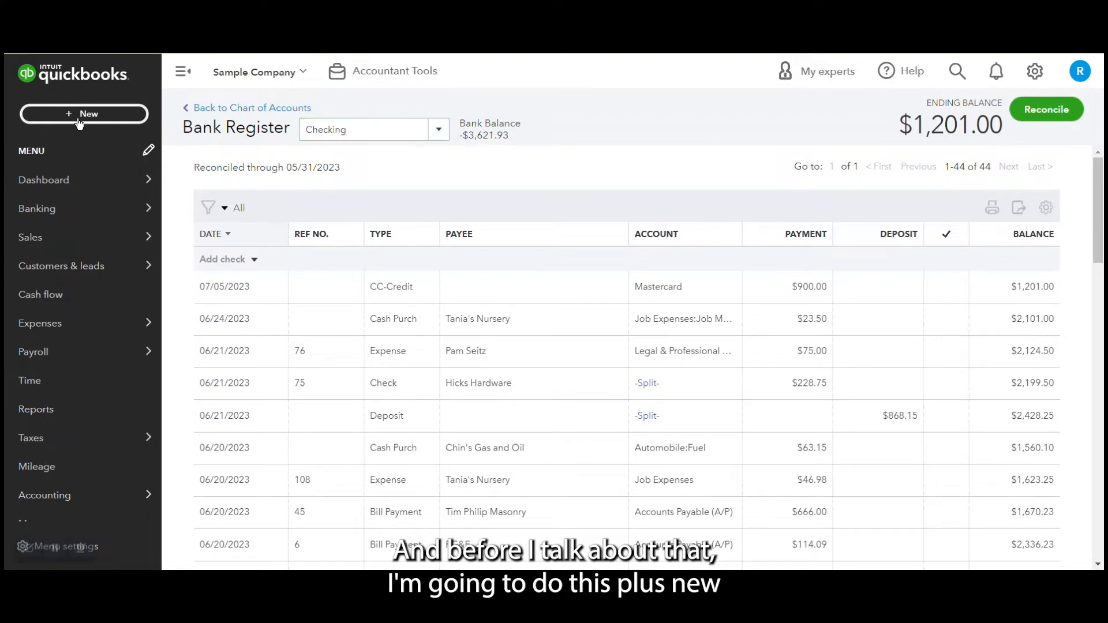
- Start a new bank deposit to view the undeposited payments
click(83, 113)
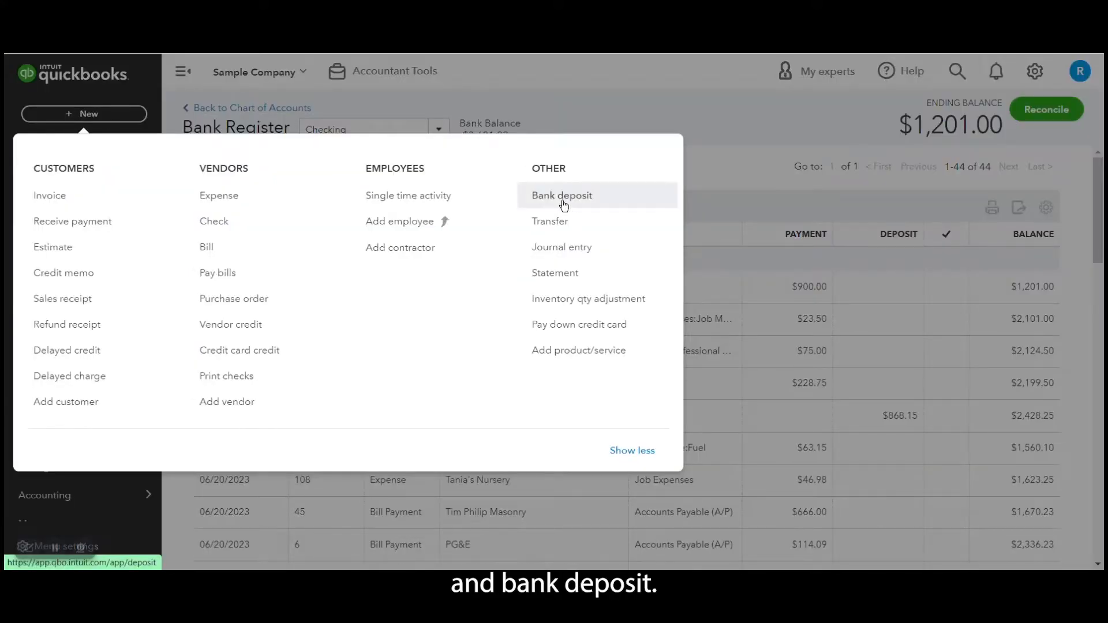
click(561, 195)
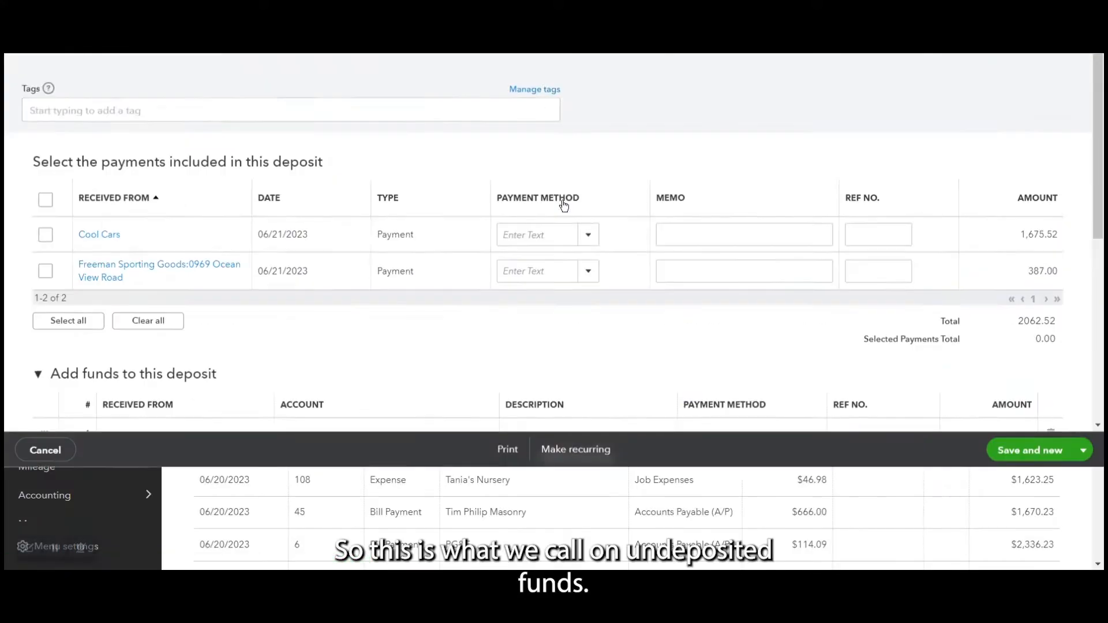
scroll(up, 3)
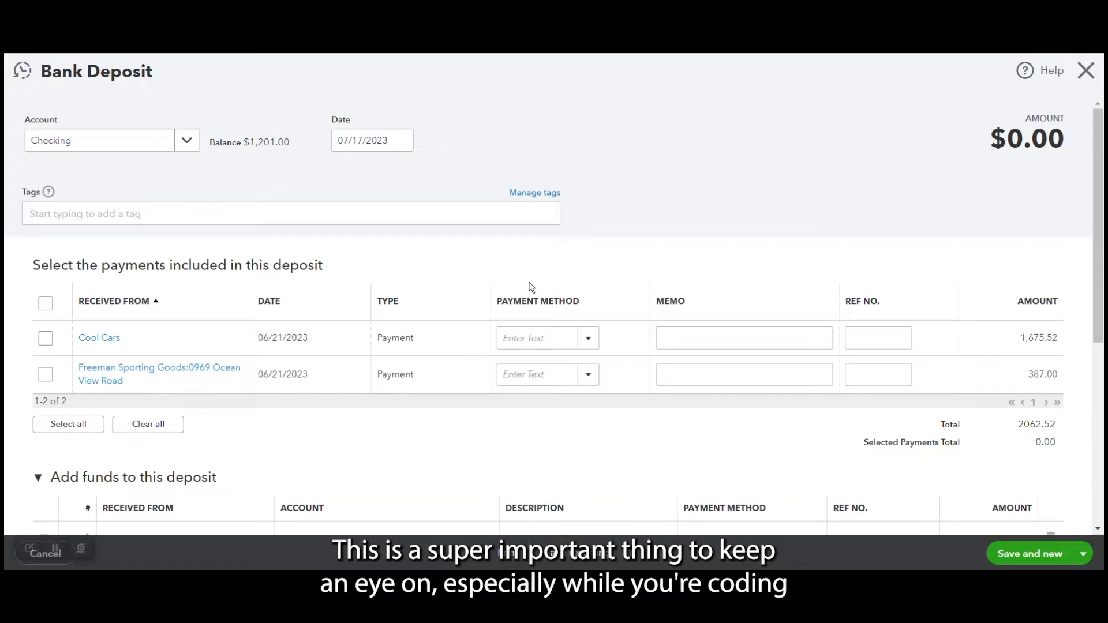
scroll(down, 3)
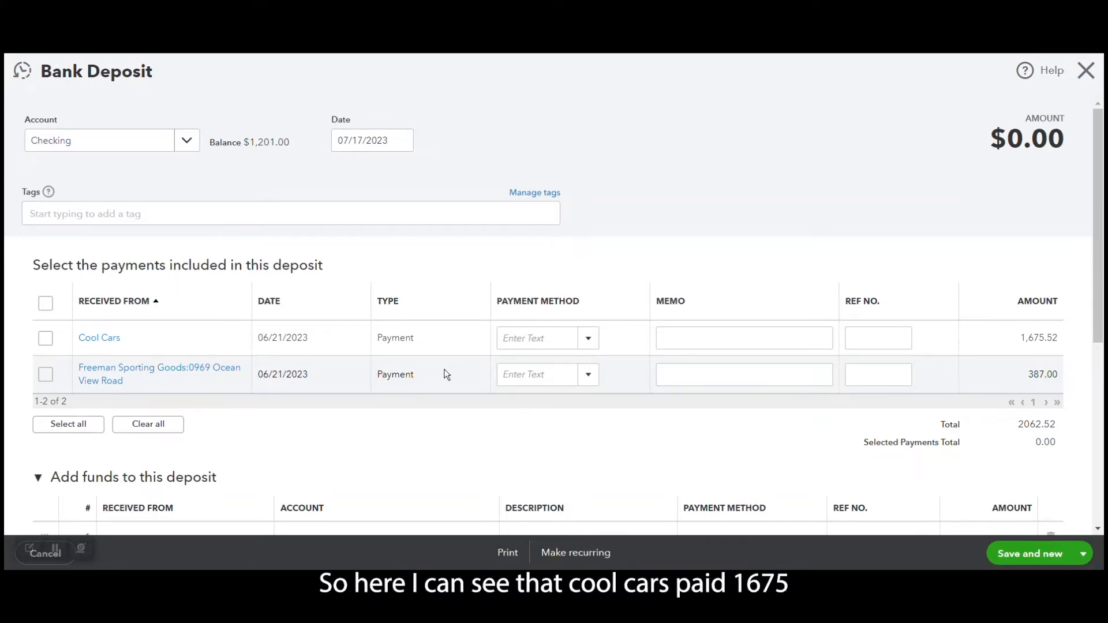
mouse_move(830, 364)
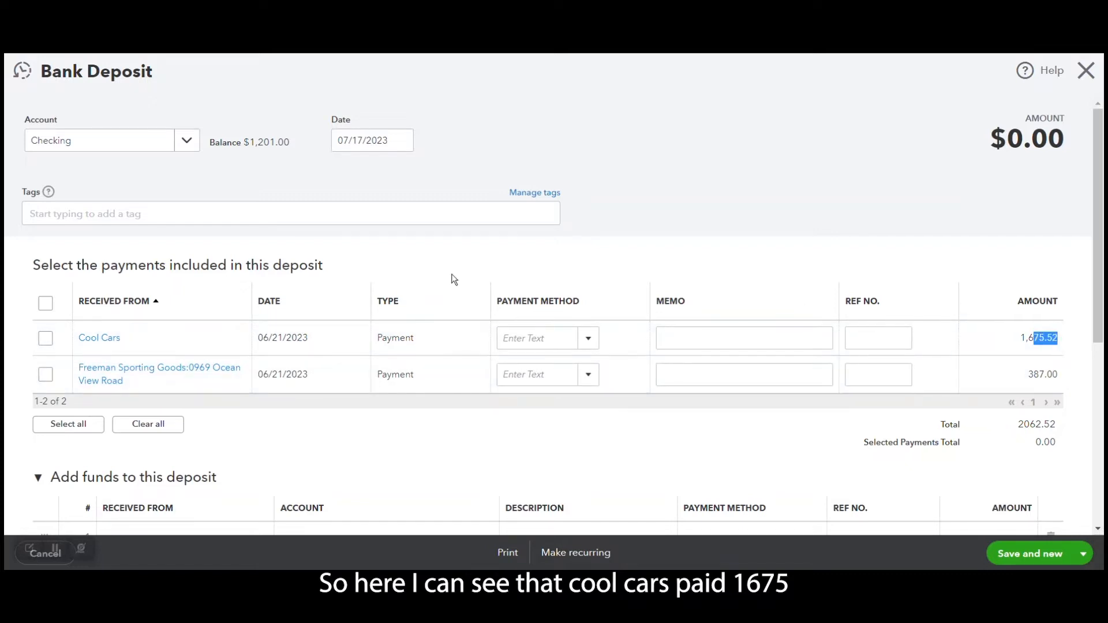
mouse_move(959, 353)
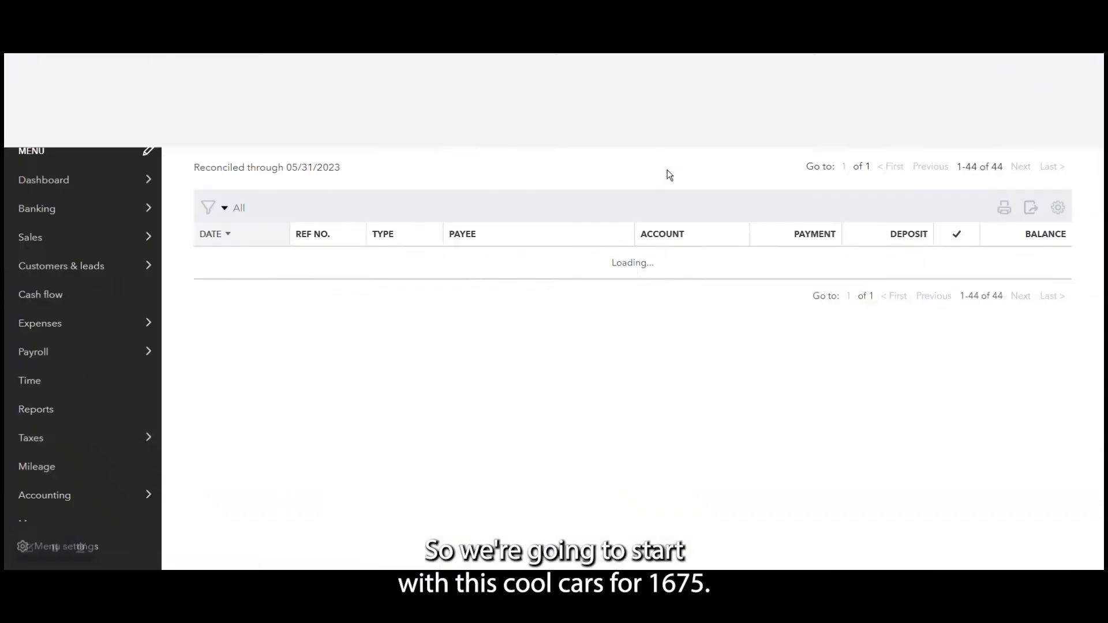
- Scan the For review list's Received column for Cool Cars' 1,675 payment
click(37, 209)
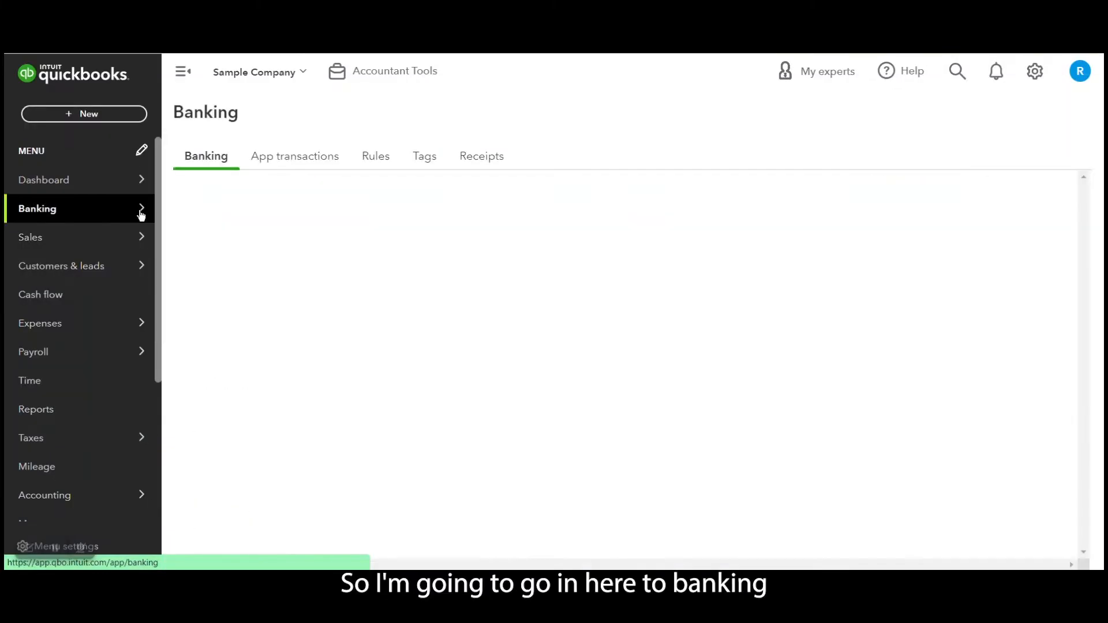
click(37, 209)
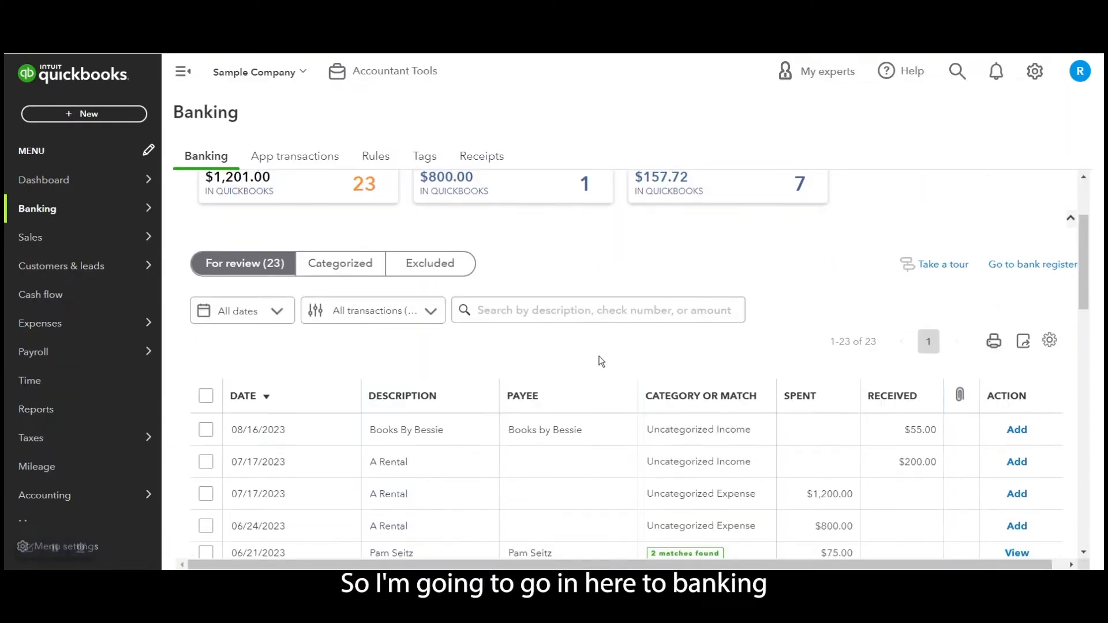
scroll(down, 3)
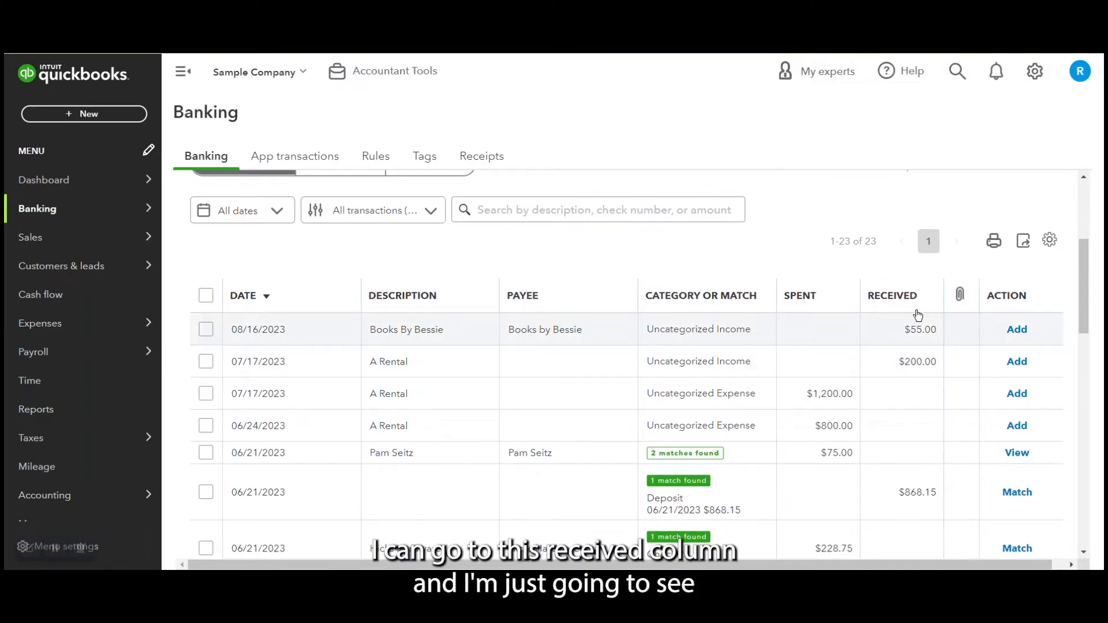
scroll(down, 3)
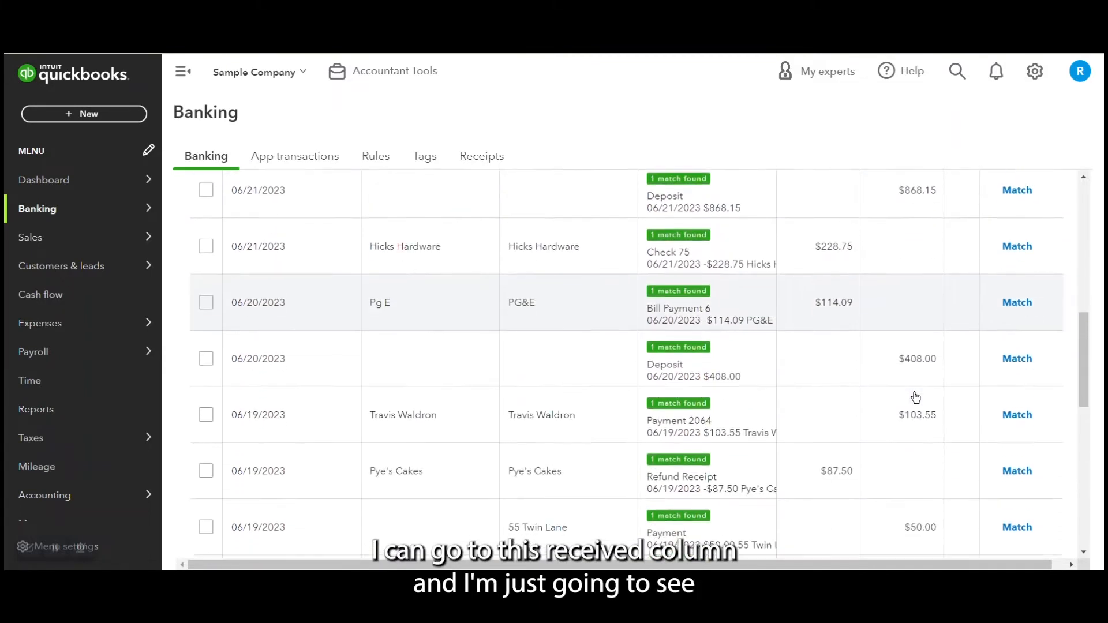
scroll(down, 3)
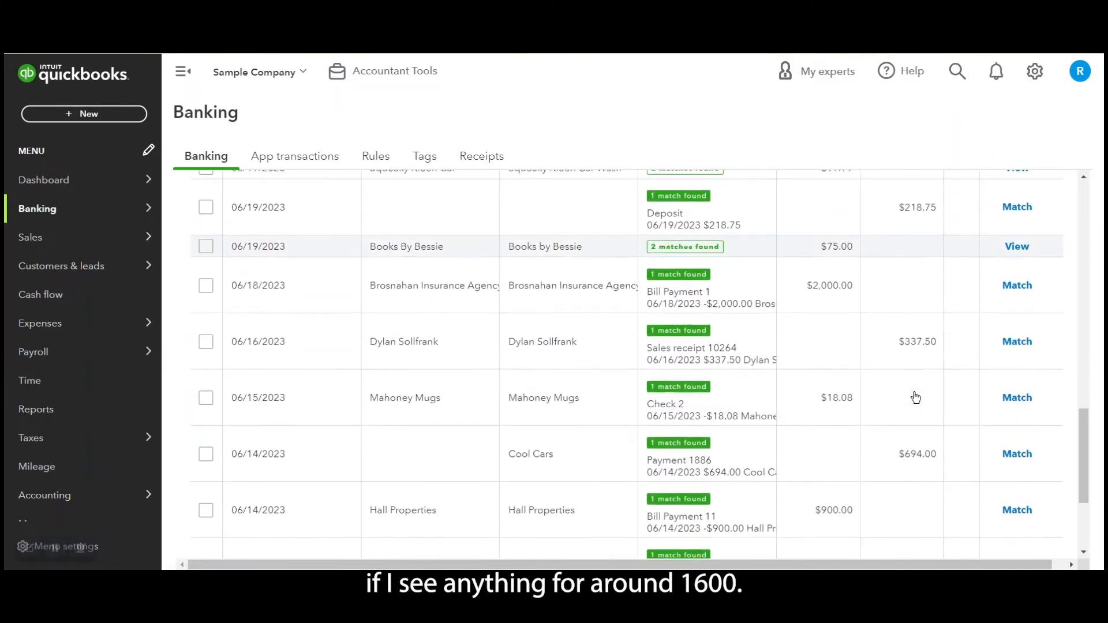
scroll(down, 3)
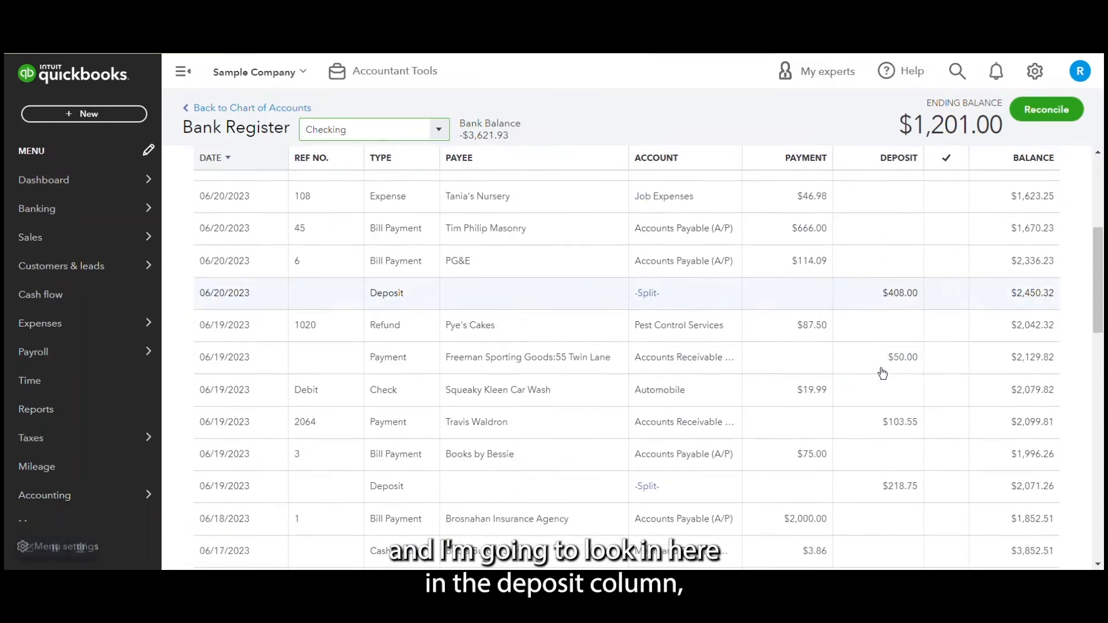
- Scroll the Checking register's Deposit column back to late May 2023, looking for about 1,600
scroll(down, 3)
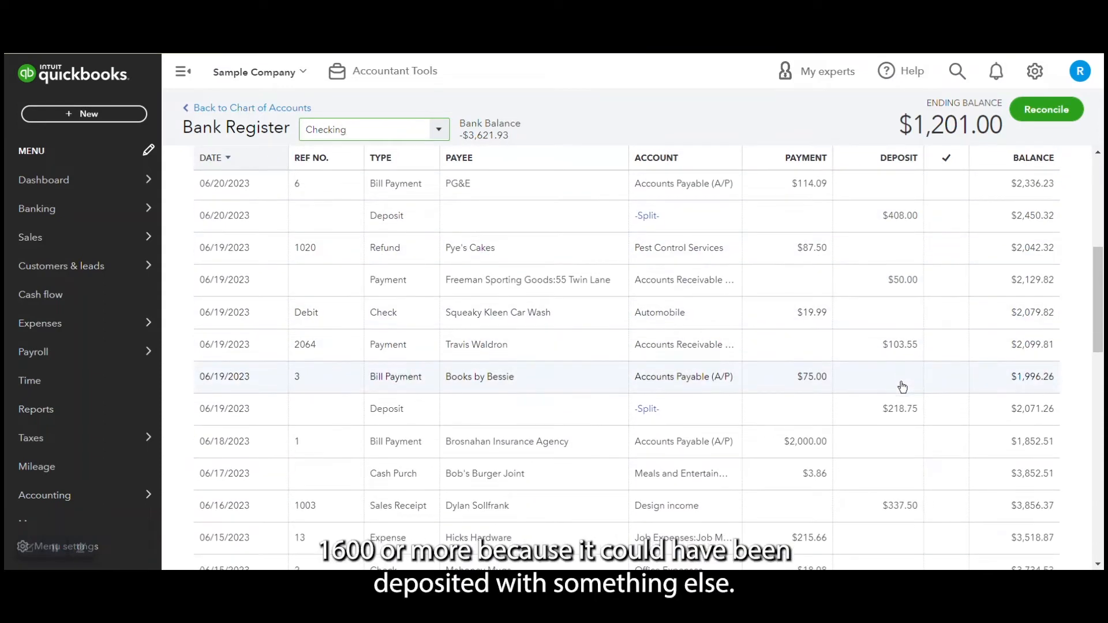
scroll(down, 3)
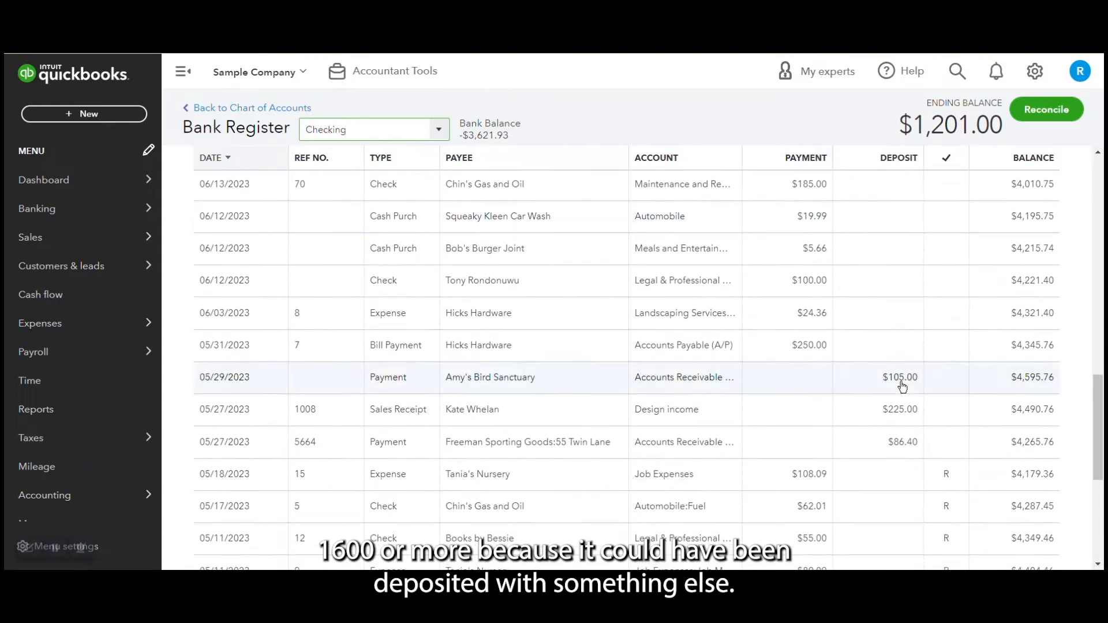
scroll(down, 3)
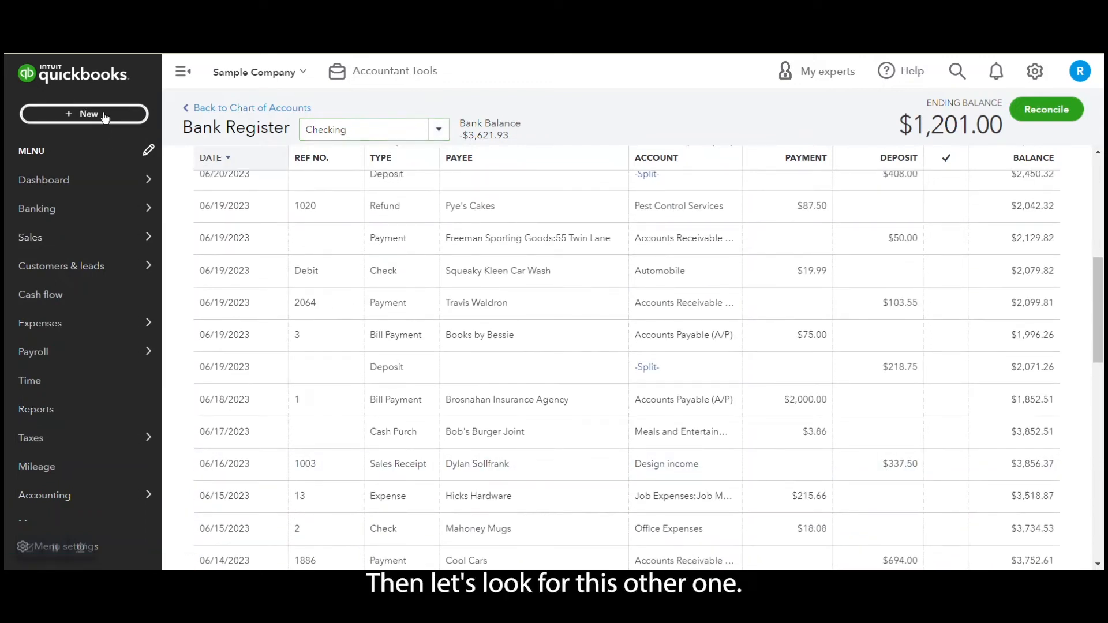
click(470, 206)
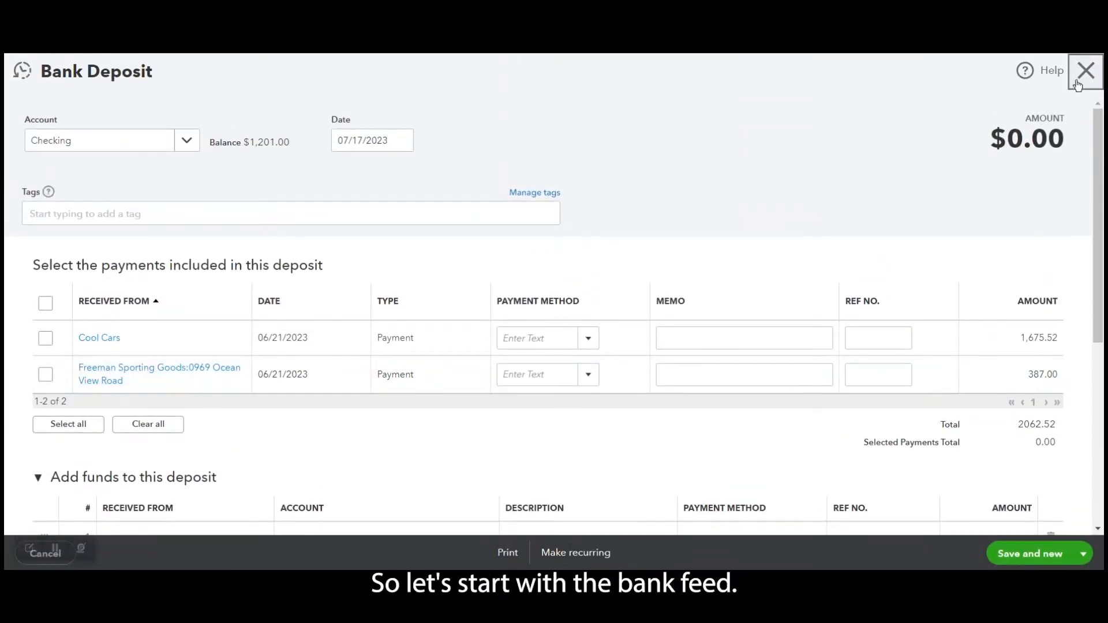
click(1086, 69)
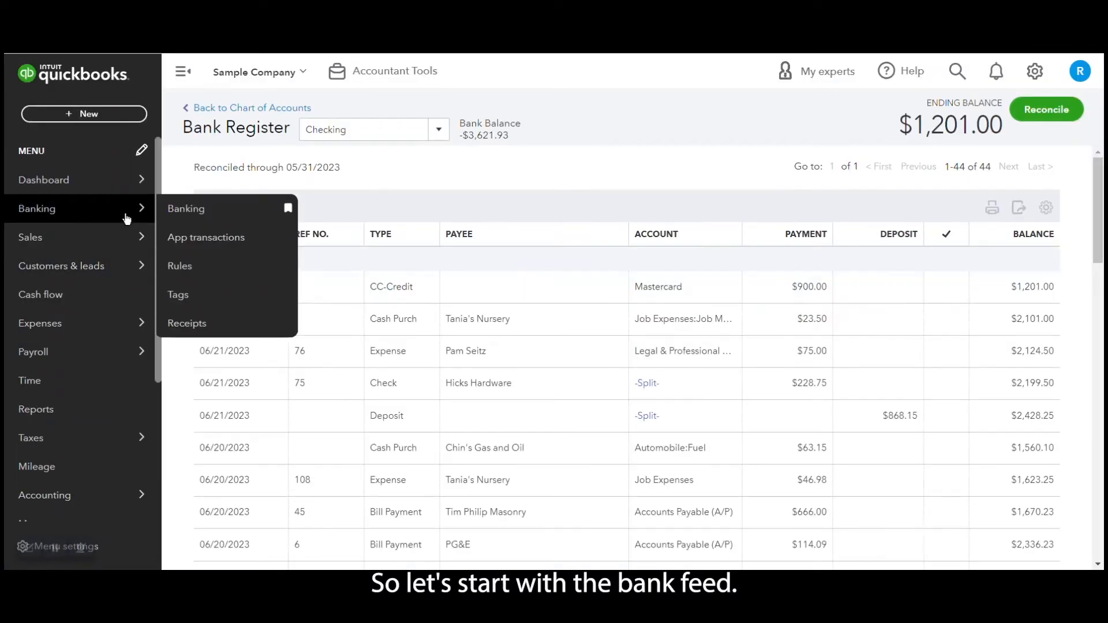
click(186, 209)
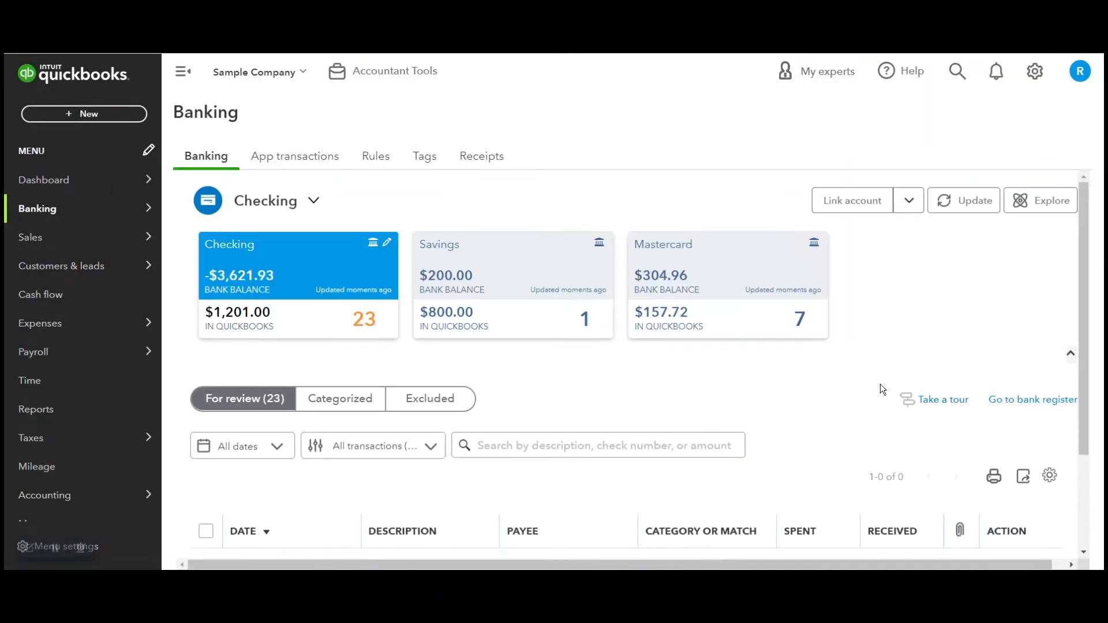
scroll(down, 3)
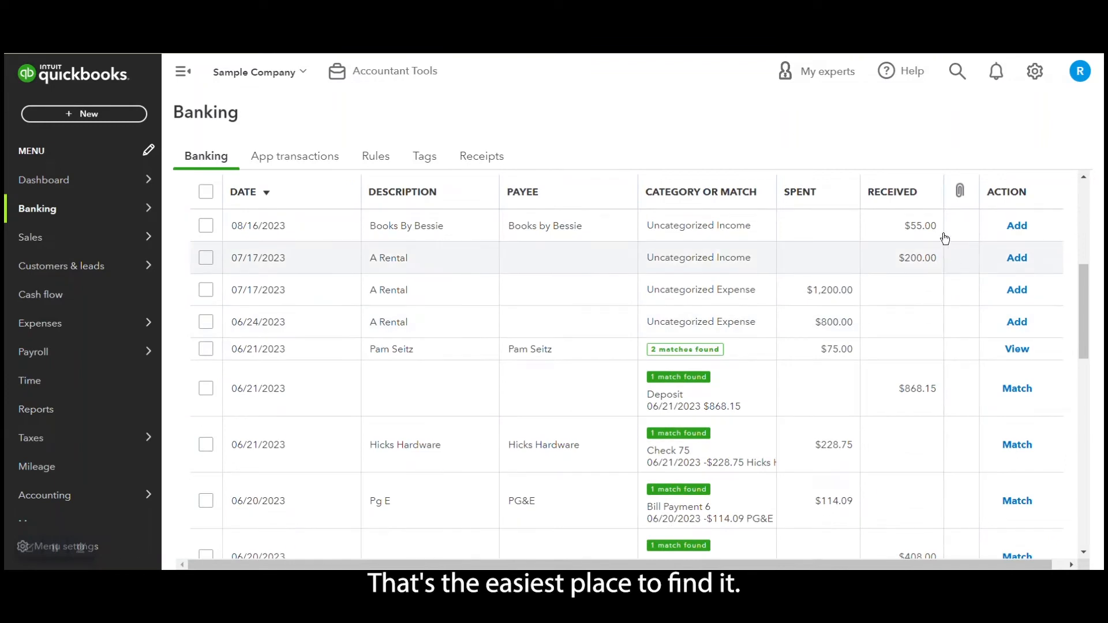
scroll(down, 3)
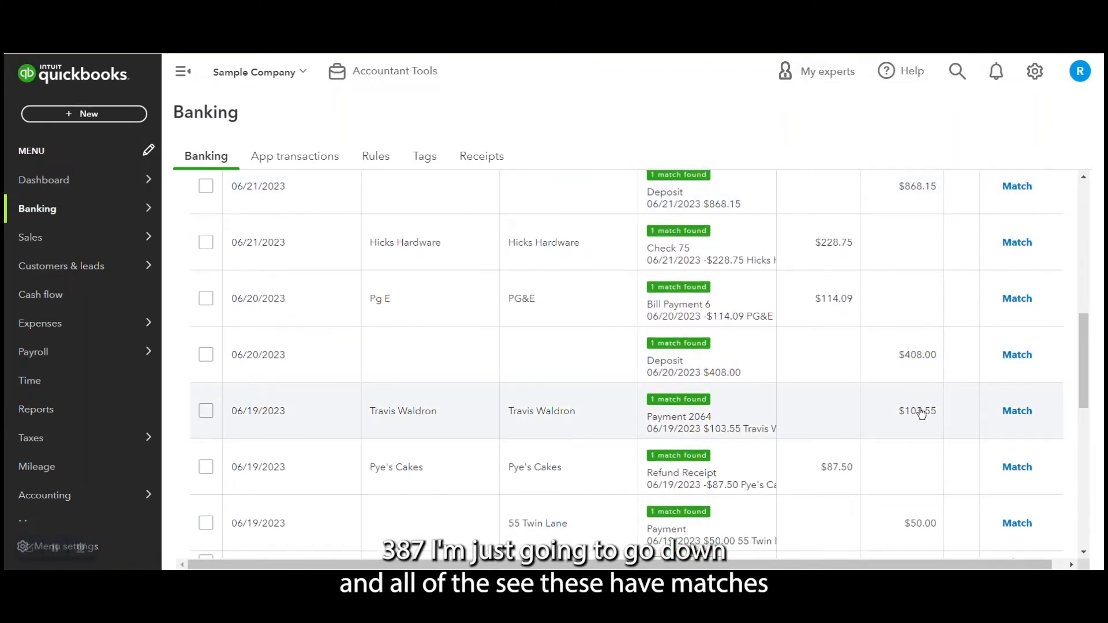
scroll(down, 3)
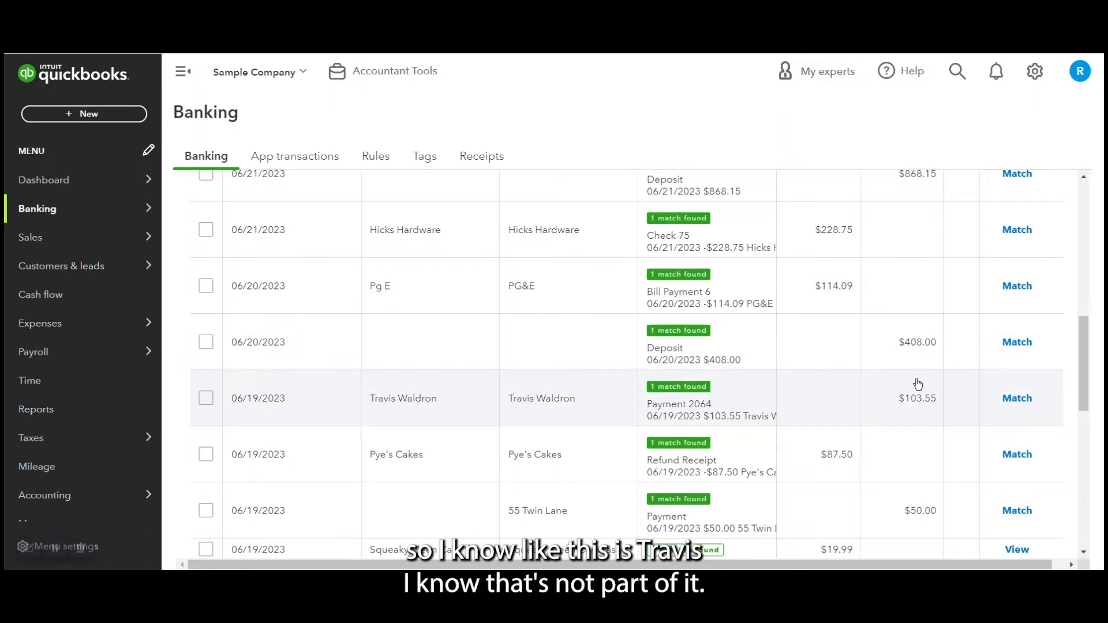
scroll(down, 3)
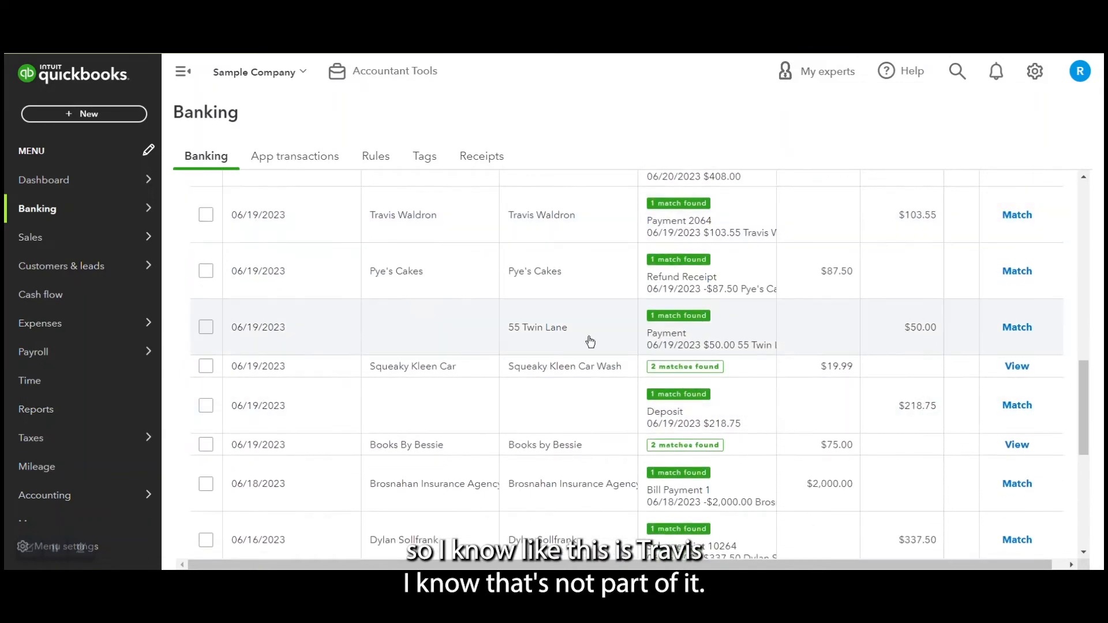
scroll(down, 3)
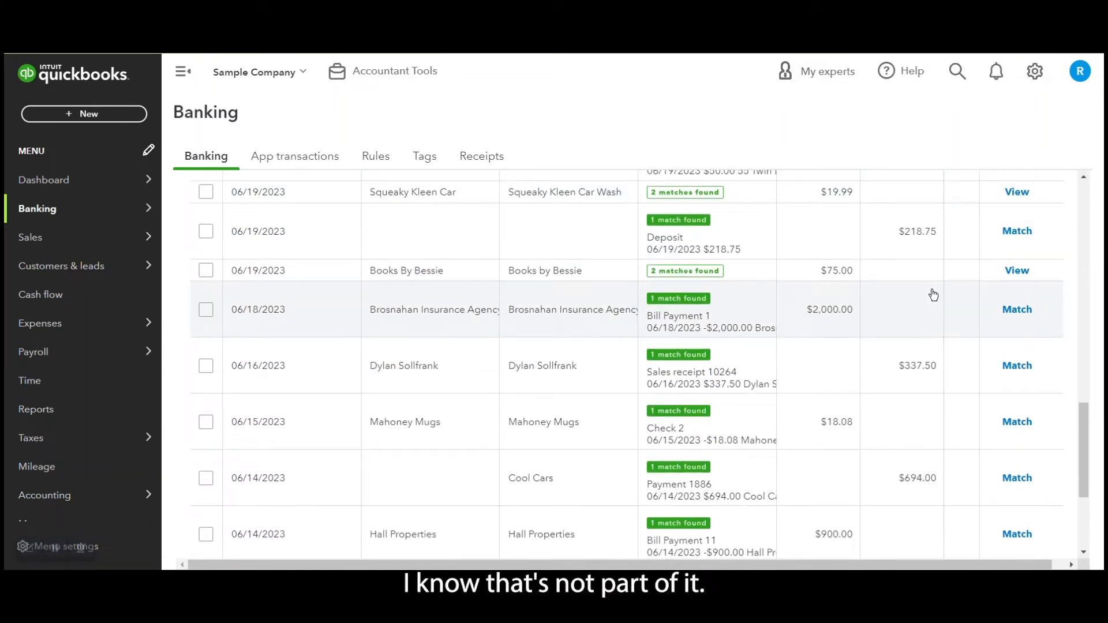
scroll(down, 3)
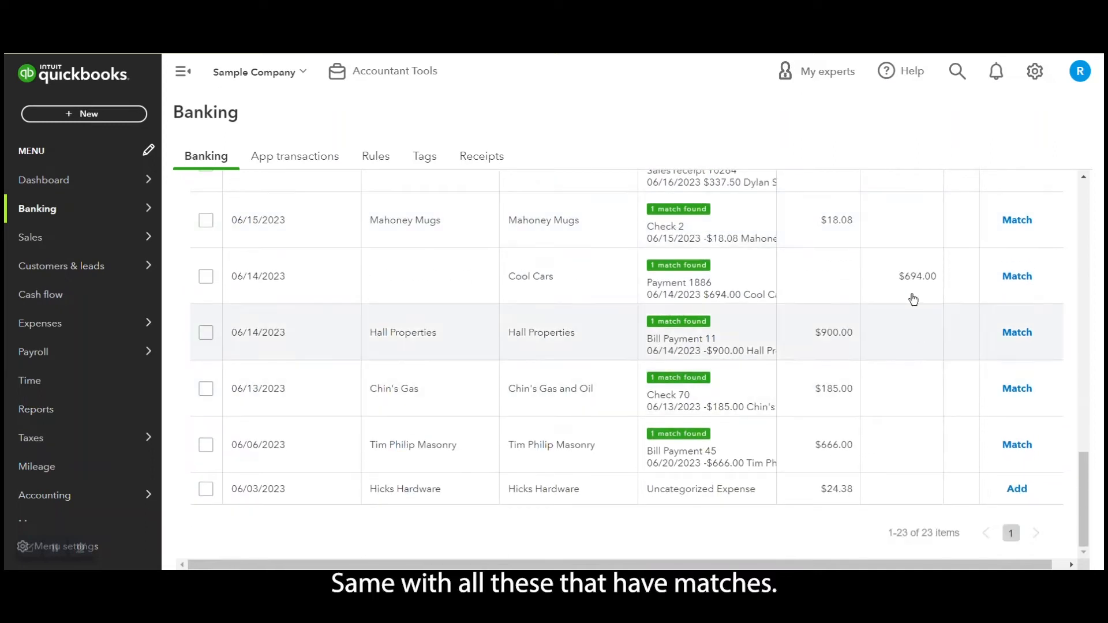
scroll(up, 3)
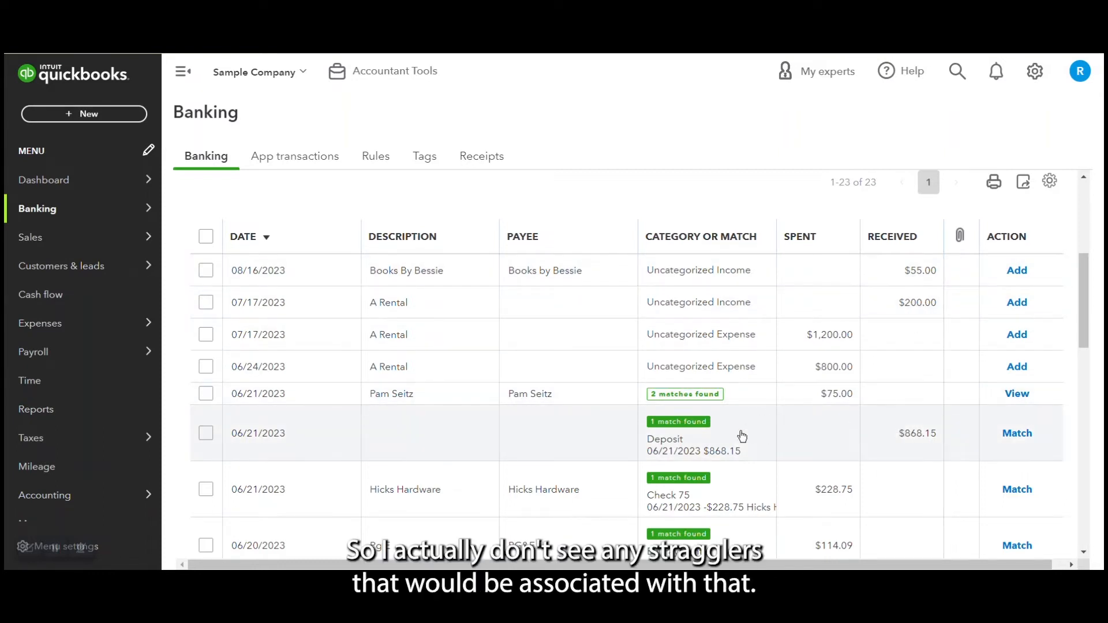
scroll(down, 3)
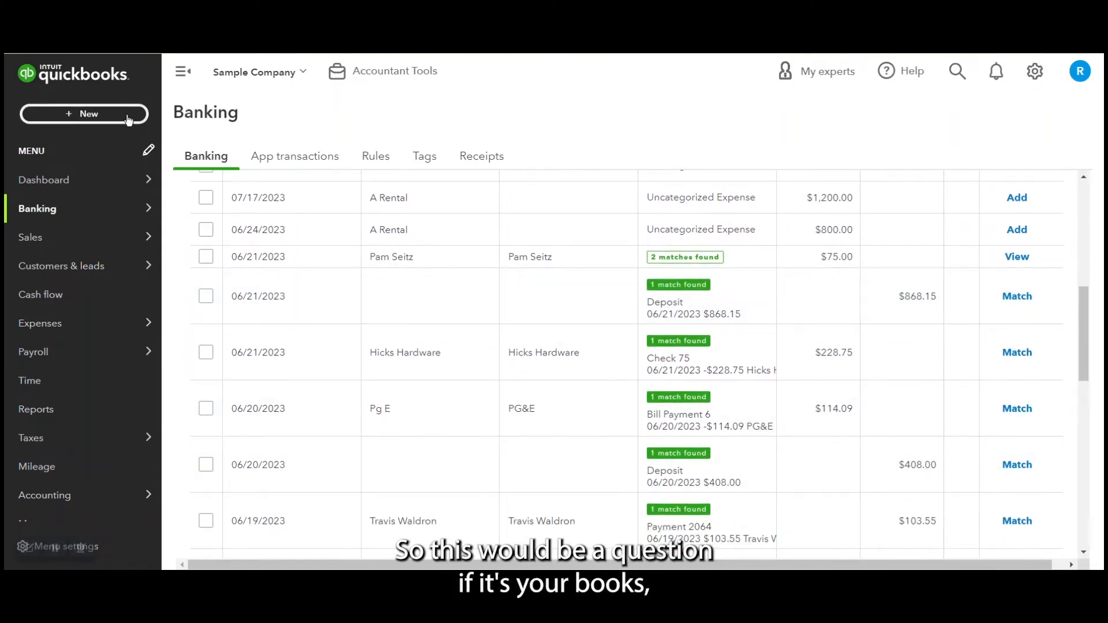
click(84, 114)
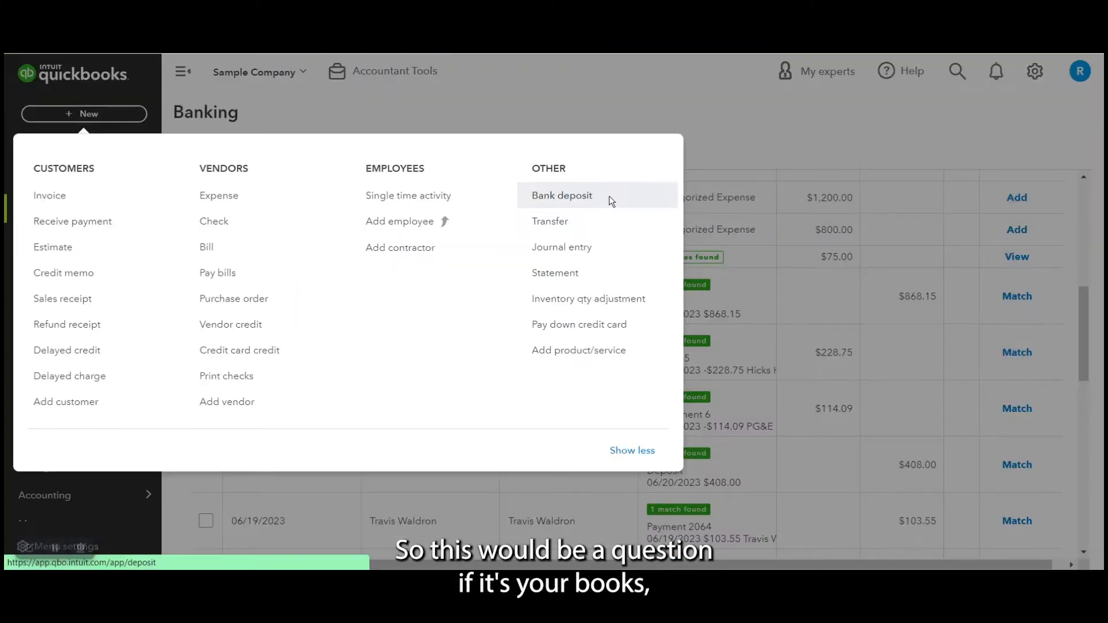
click(562, 195)
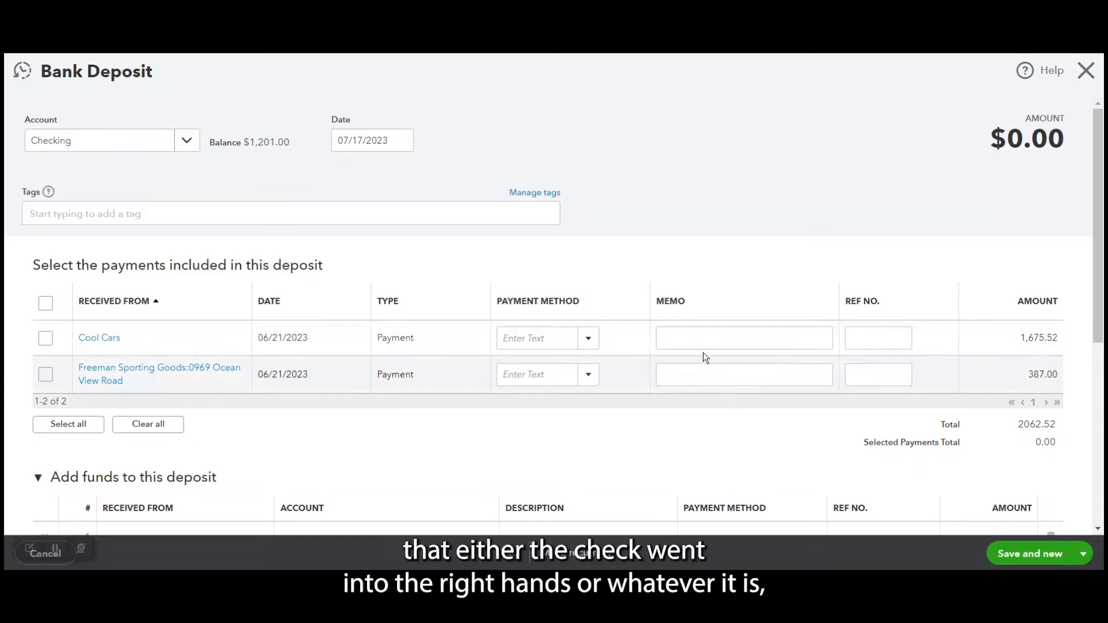
click(537, 337)
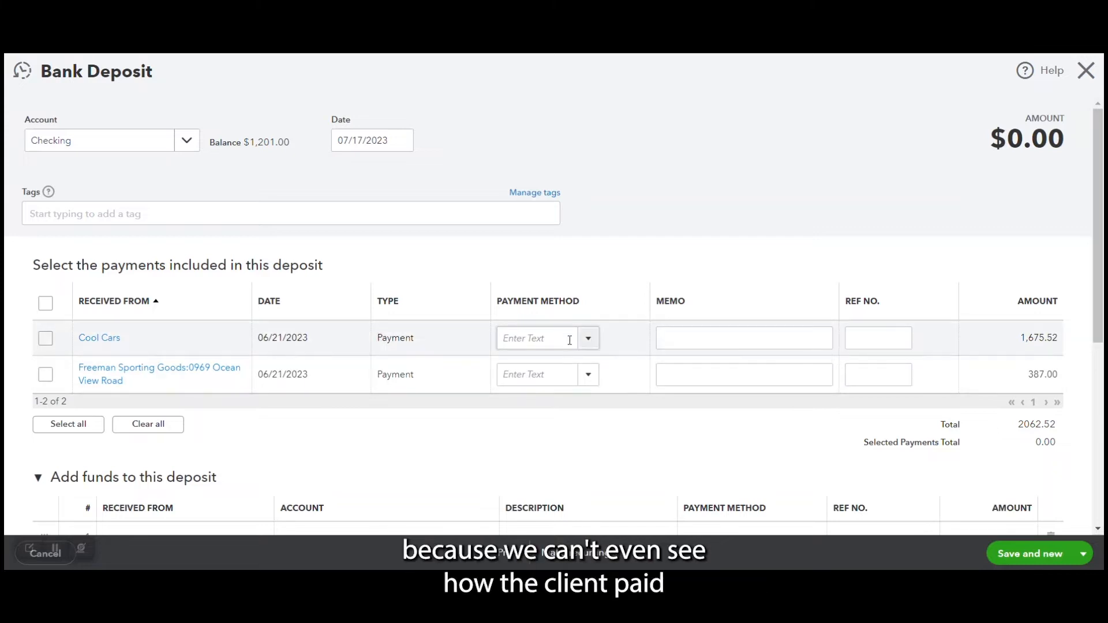
click(544, 374)
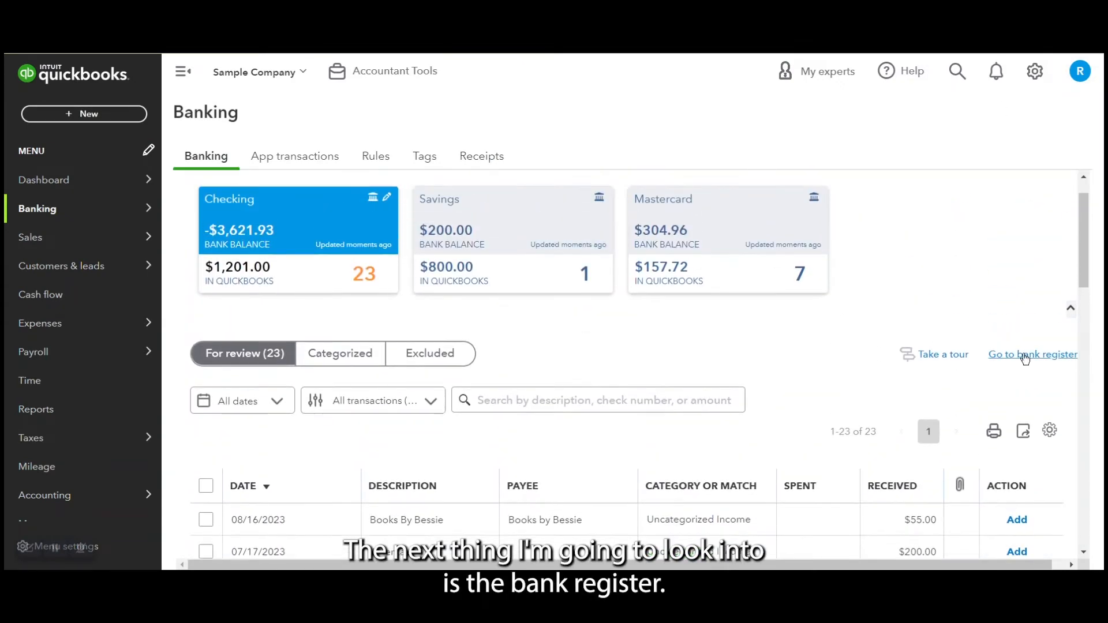
- Open the Checking register and sort it by reconcile status, uncleared first
click(1032, 353)
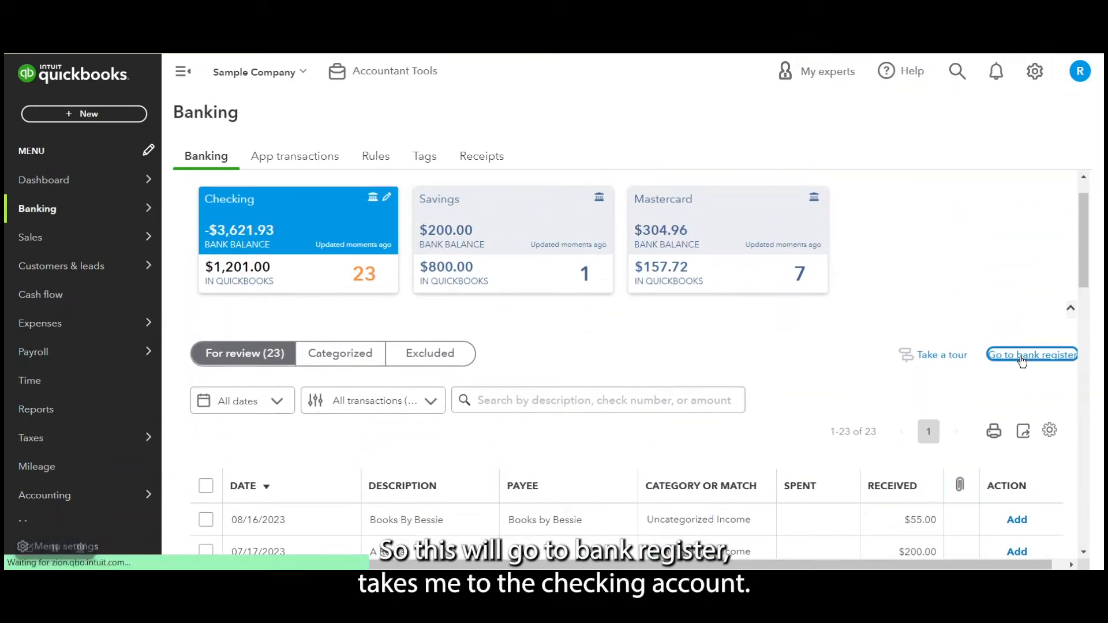
click(1031, 355)
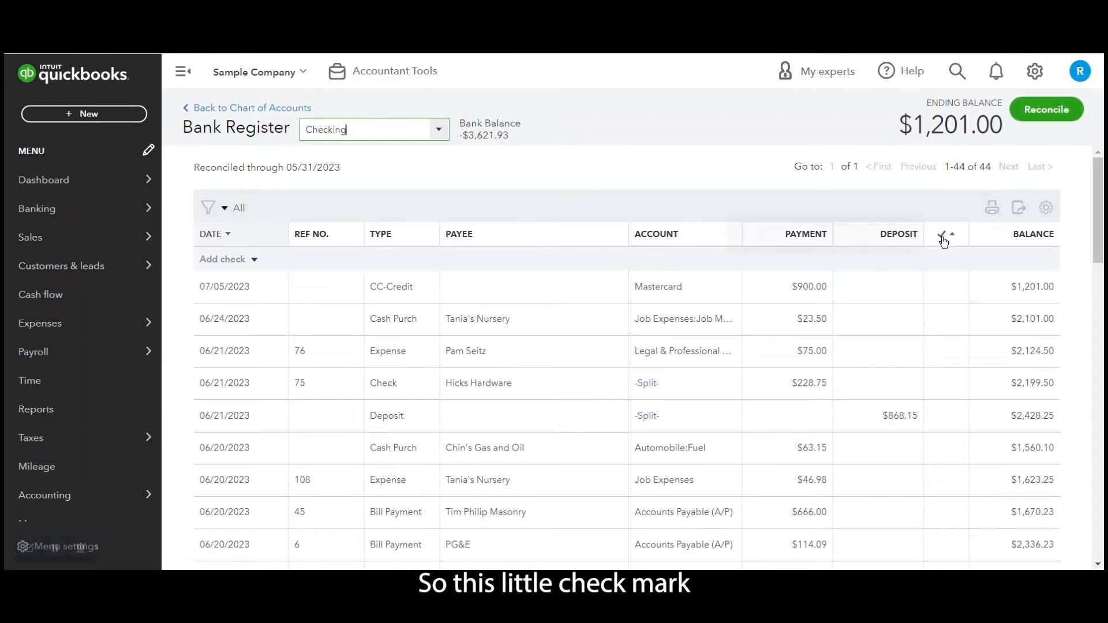
click(941, 234)
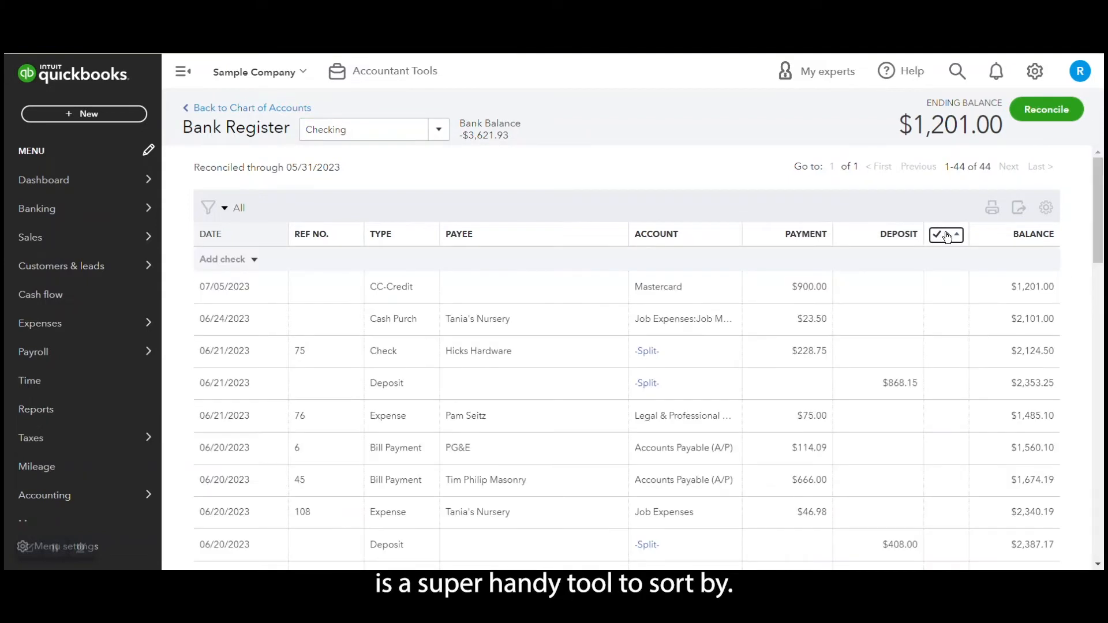
click(941, 234)
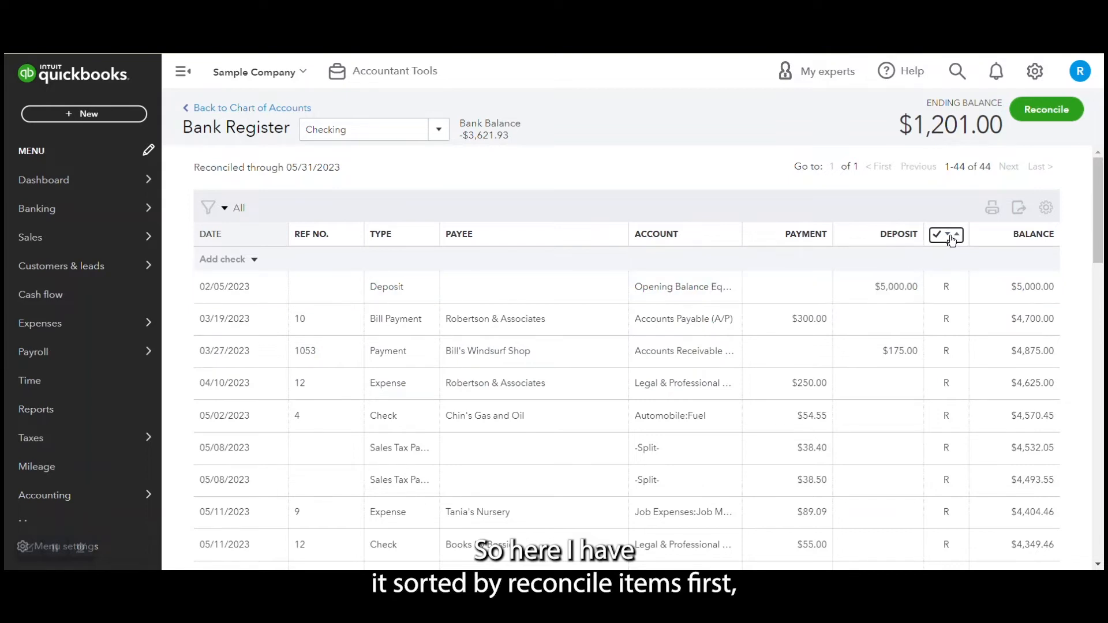
click(957, 234)
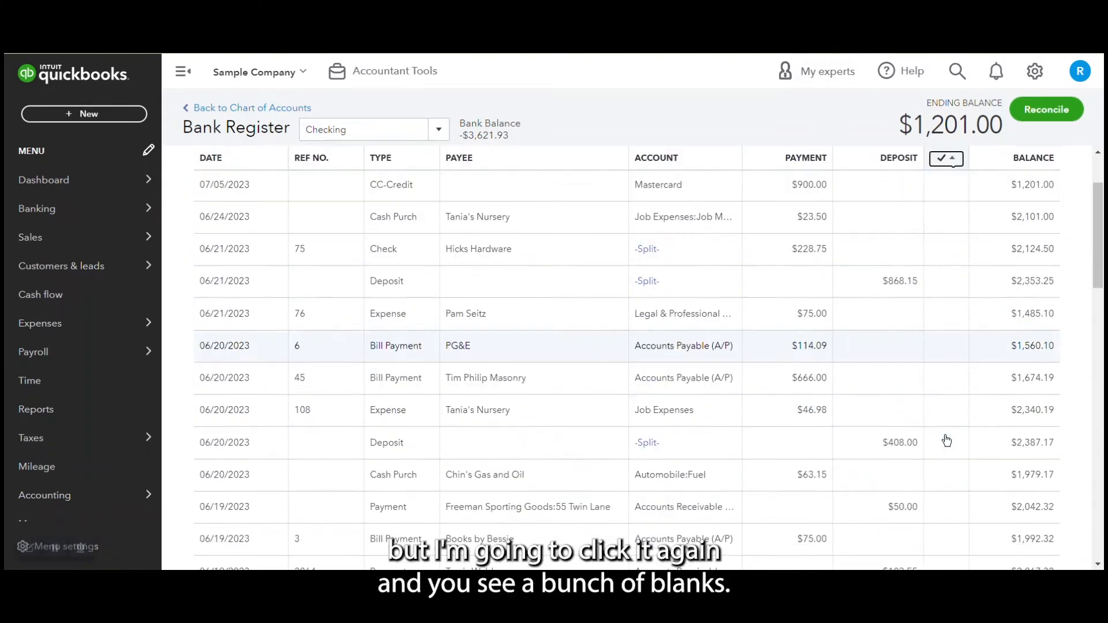
scroll(down, 3)
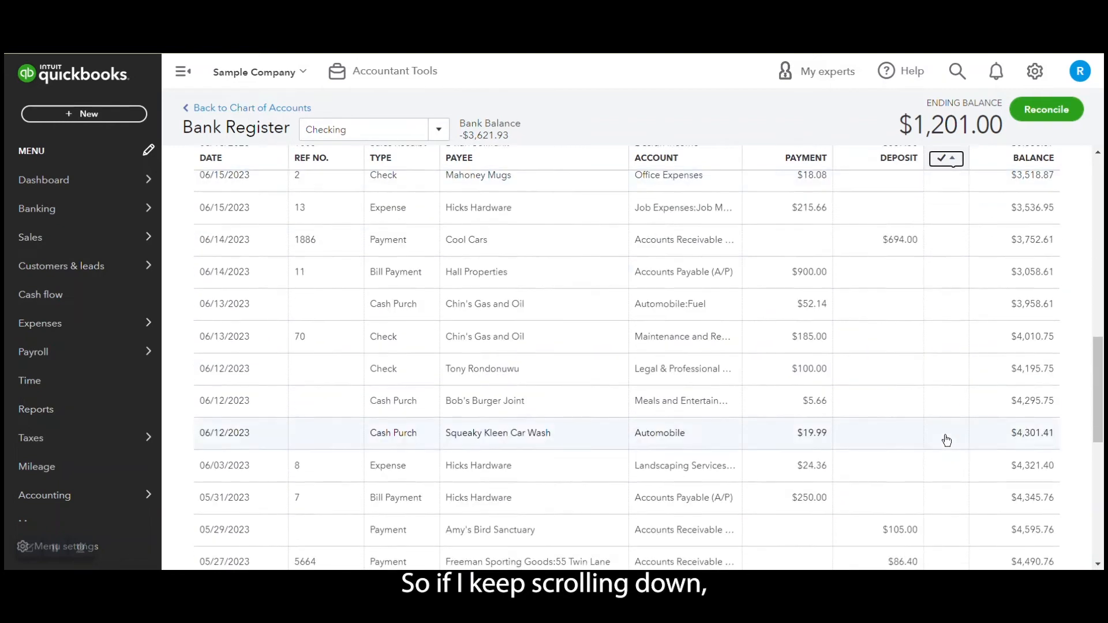
scroll(down, 3)
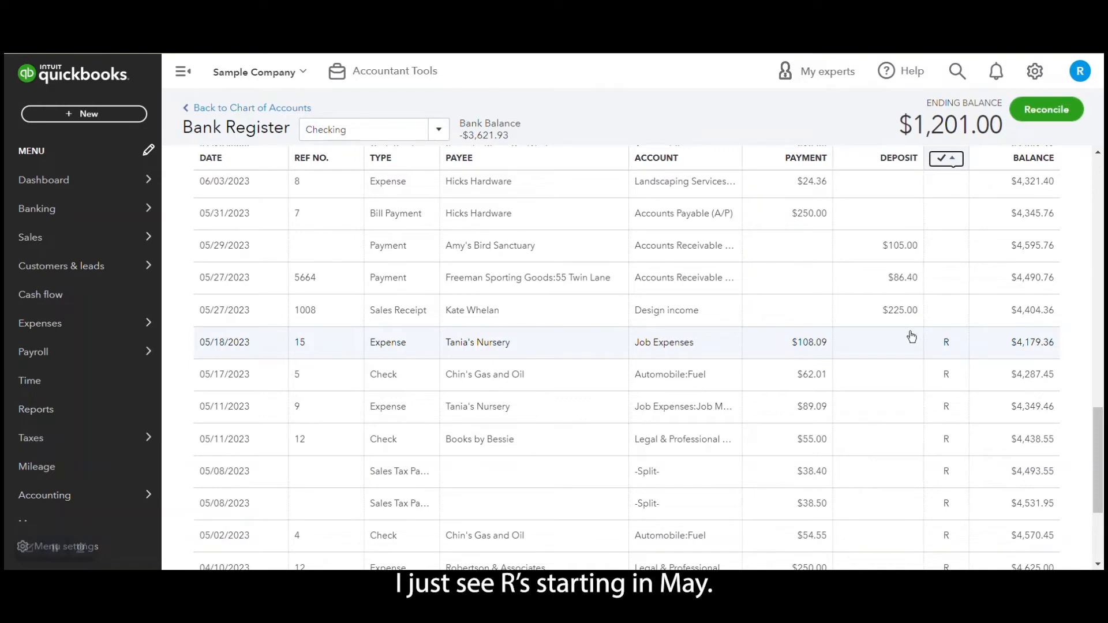
mouse_move(949, 341)
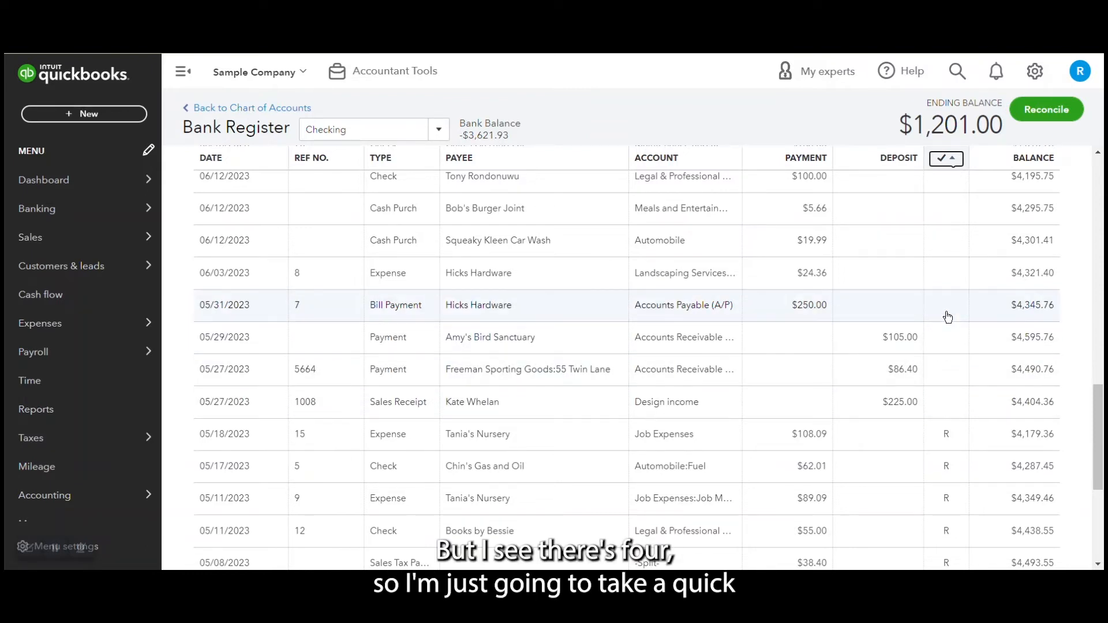
scroll(down, 3)
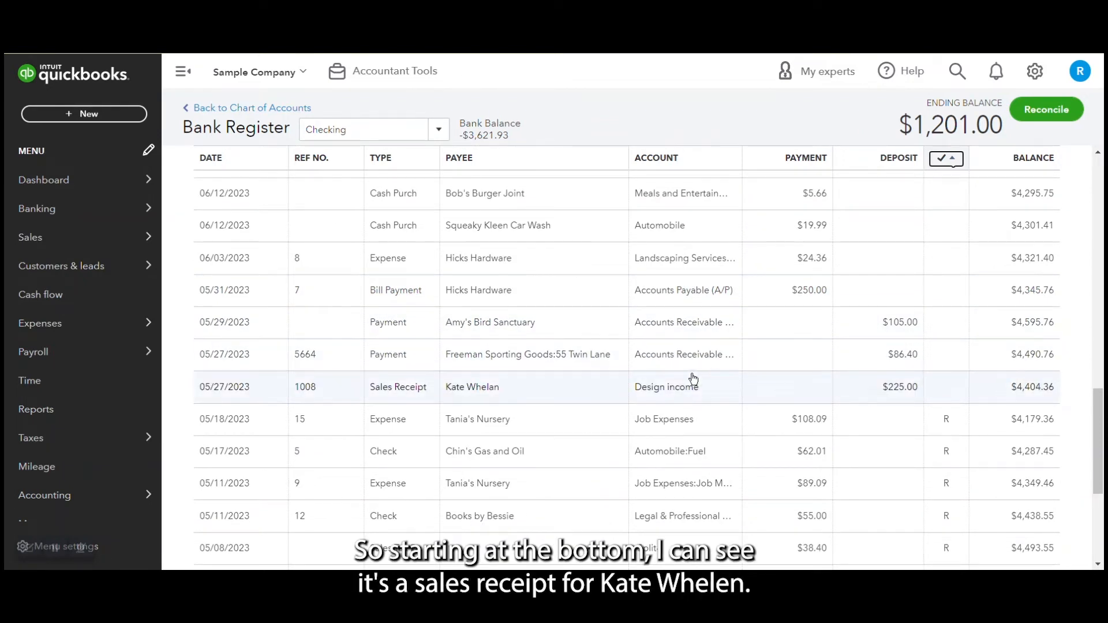
mouse_move(556, 397)
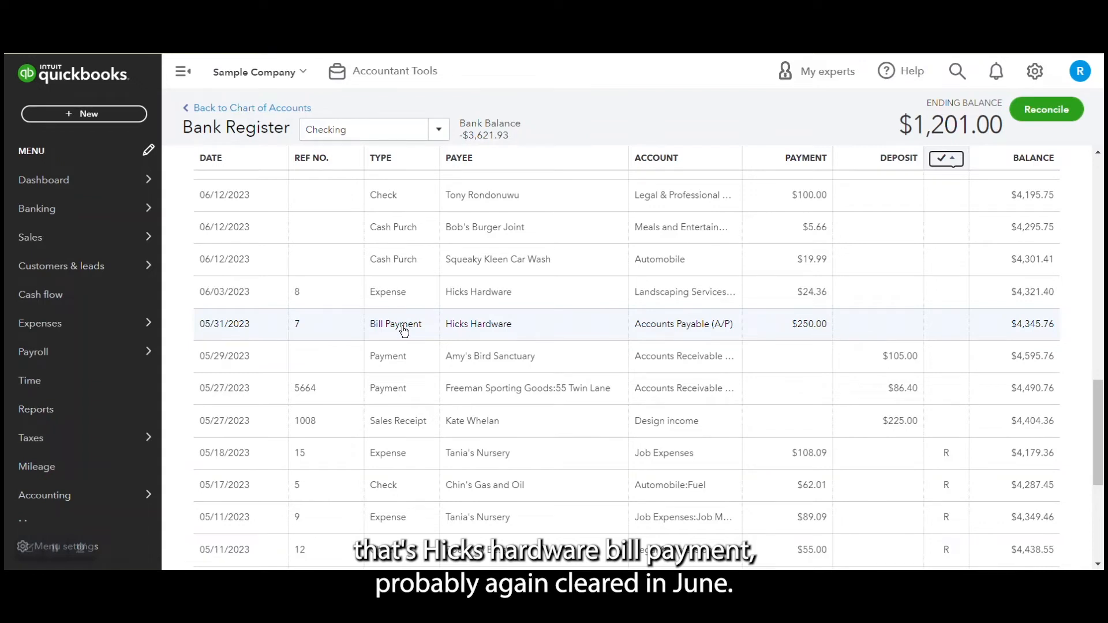
mouse_move(648, 314)
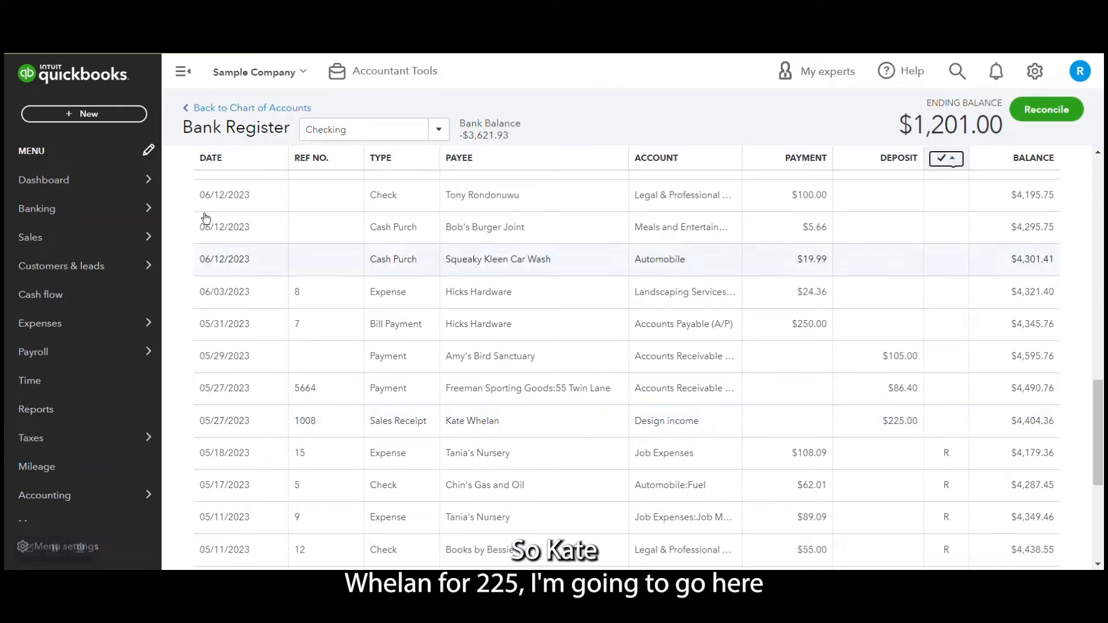
- Filter the bank feed to items with matches and accept all single-match transactions
click(37, 208)
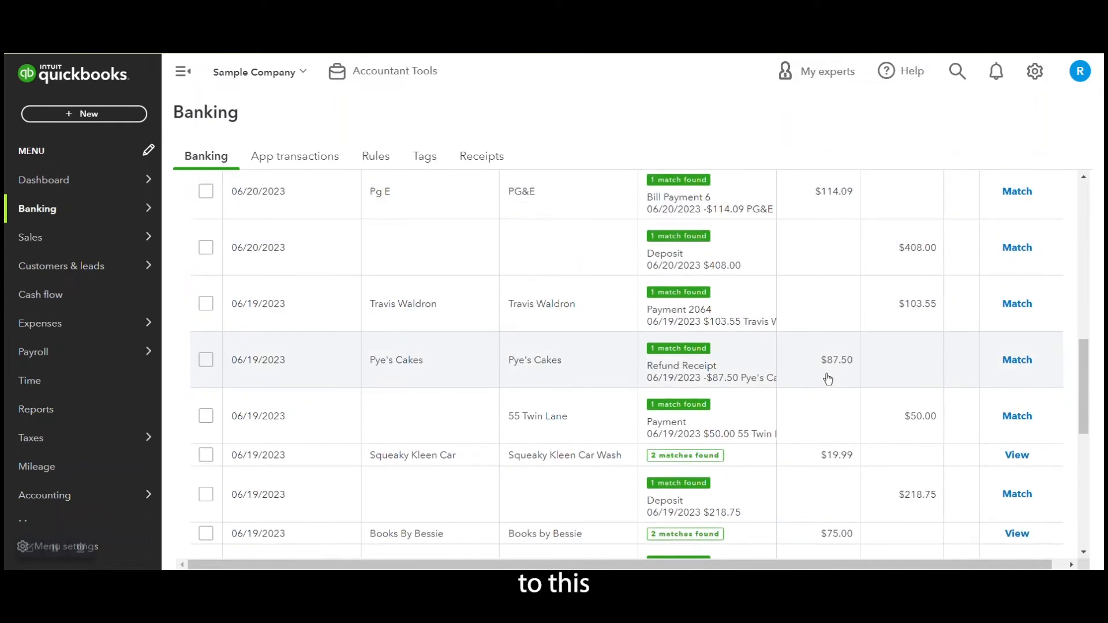
scroll(down, 3)
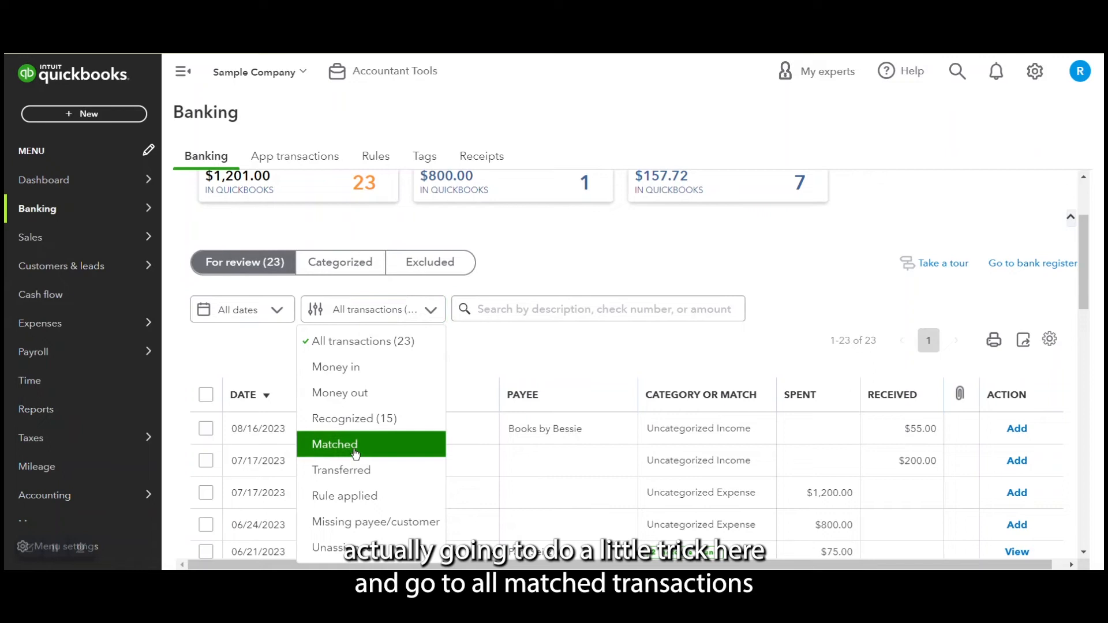
click(334, 444)
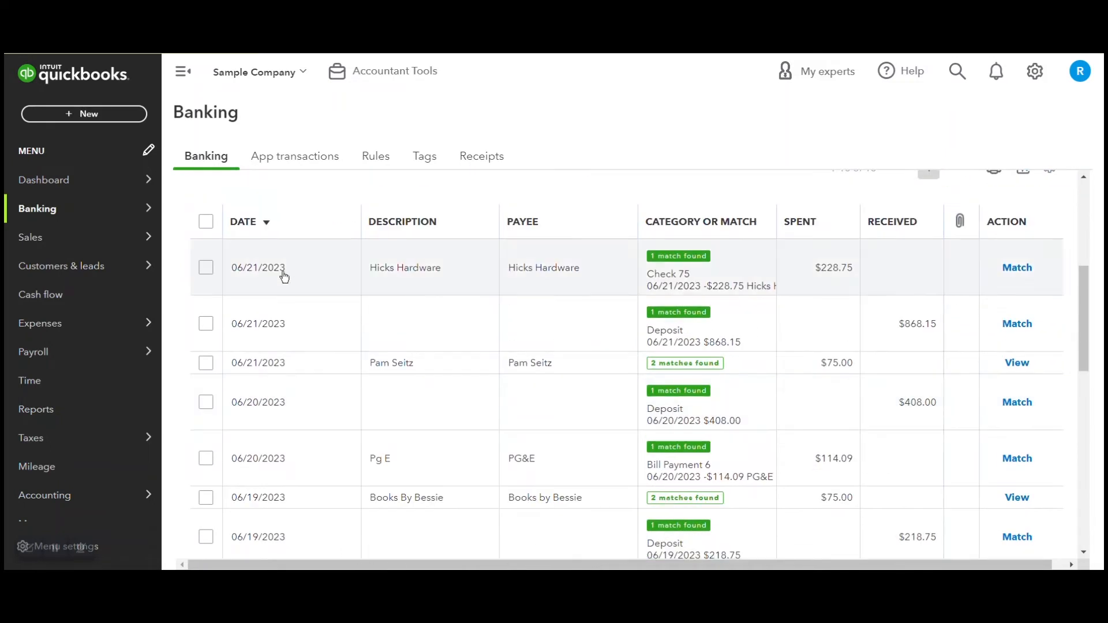
click(205, 221)
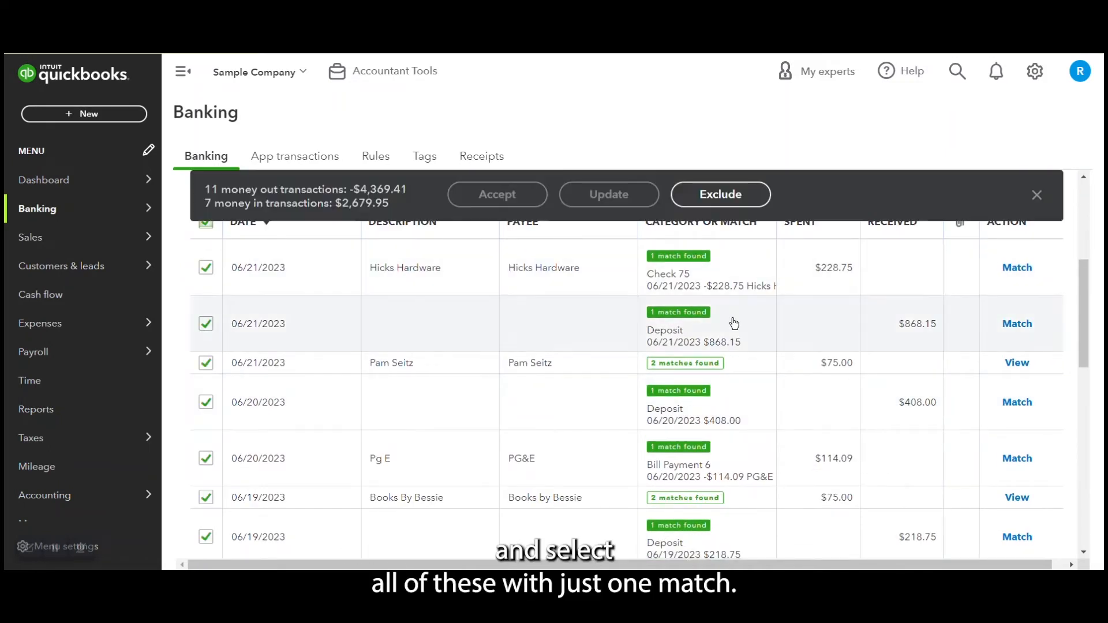
click(205, 363)
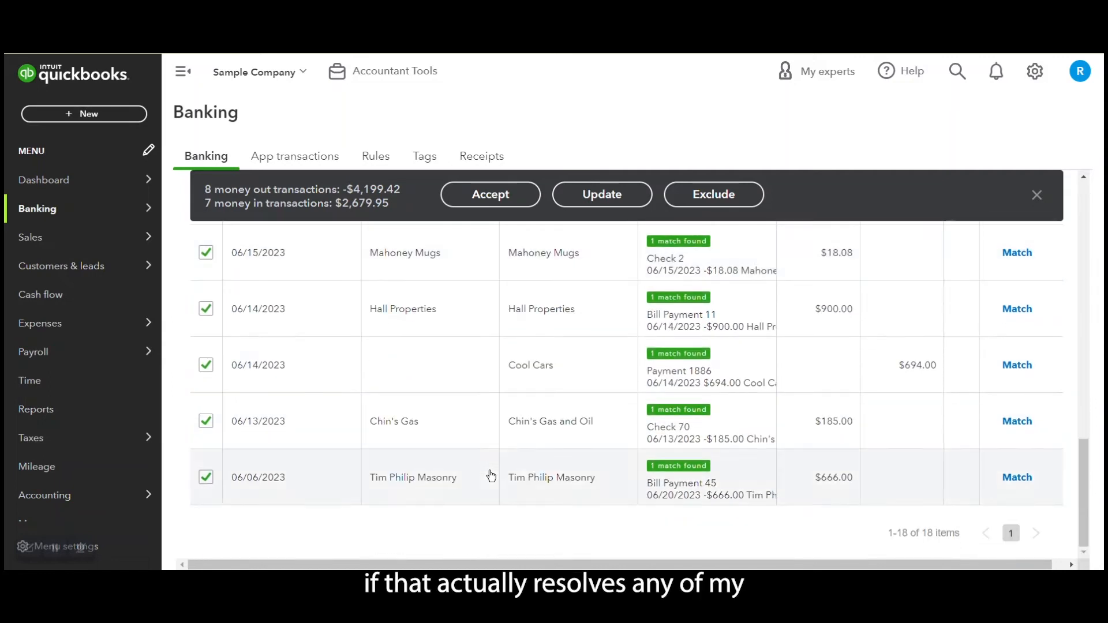
click(490, 194)
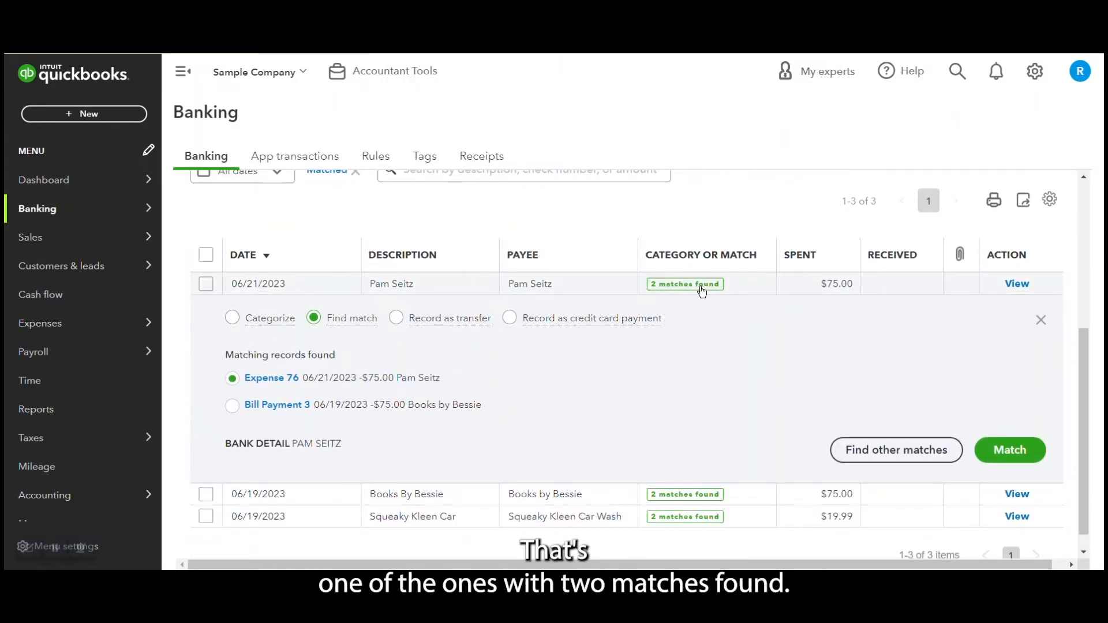
- Match Pam Seitz to Expense 76 and Books By Bessie to Bill Payment 3, reviewing Squeaky Kleen's candidates
double_click(304, 443)
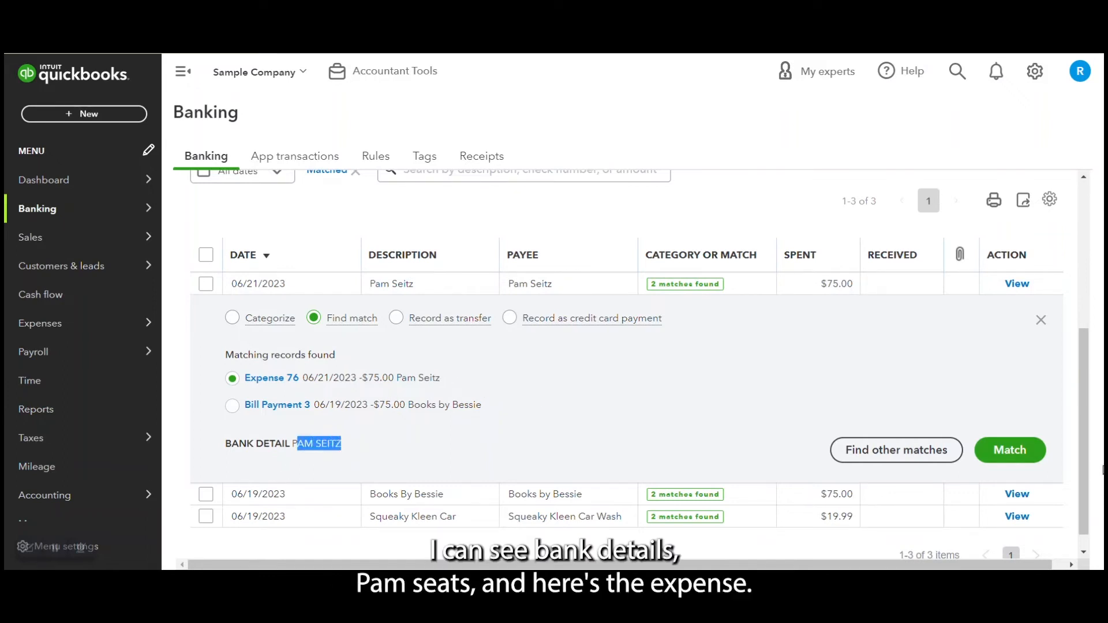
click(1009, 450)
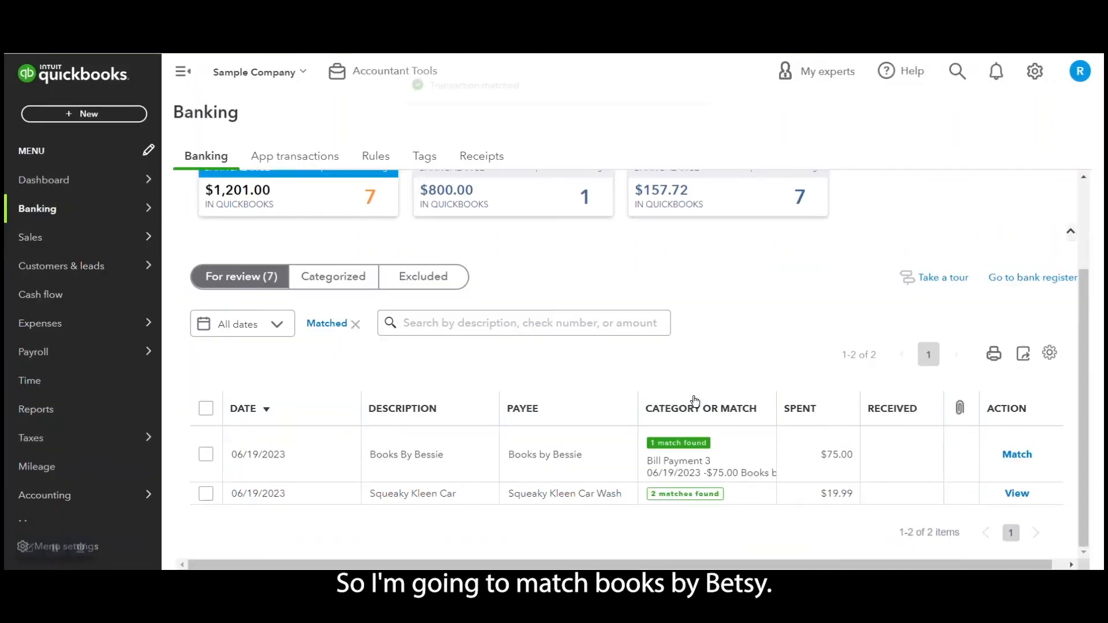
click(1016, 454)
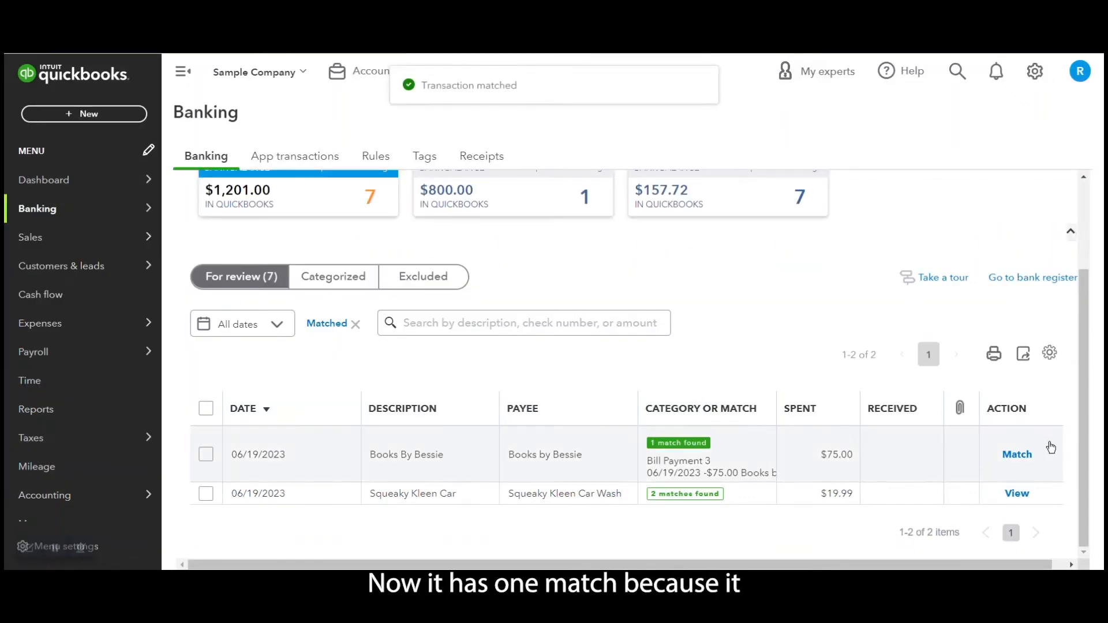
click(1017, 454)
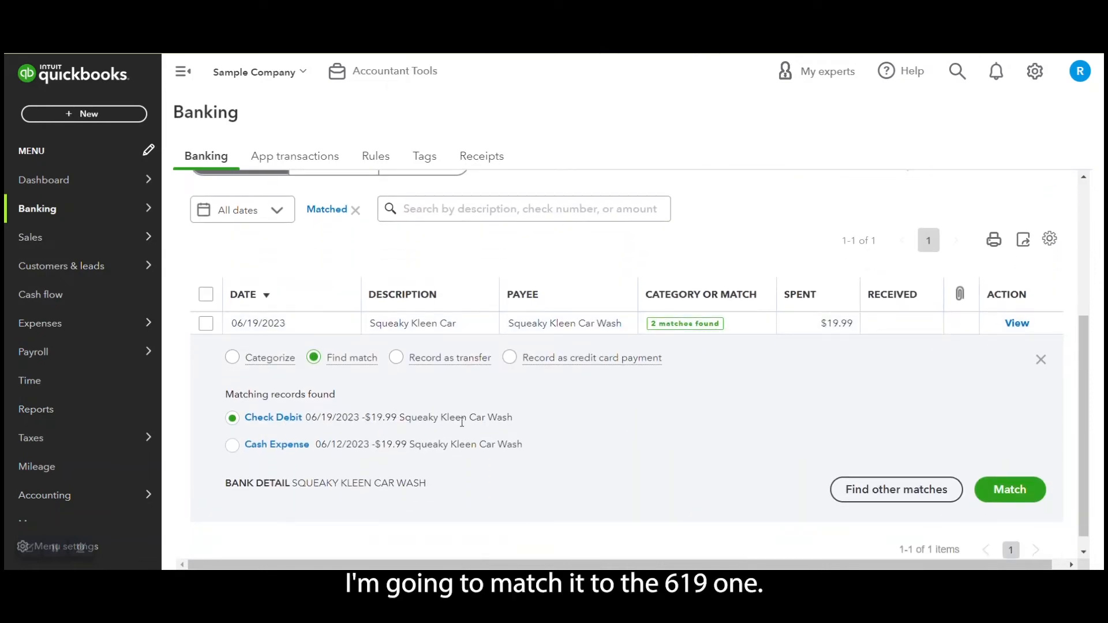
mouse_move(378, 457)
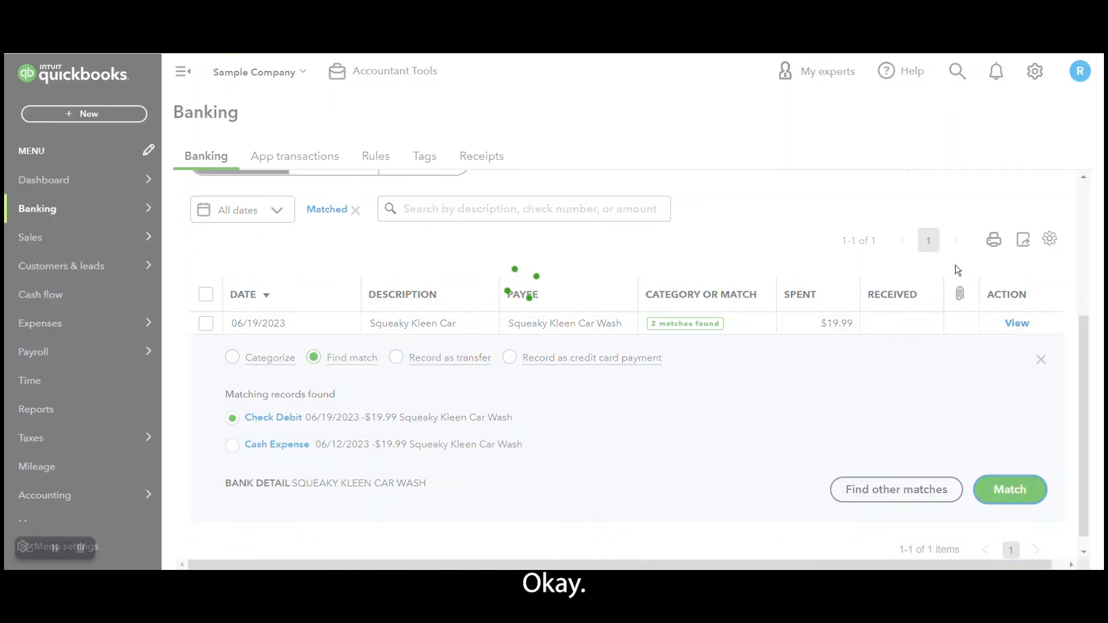
click(1010, 490)
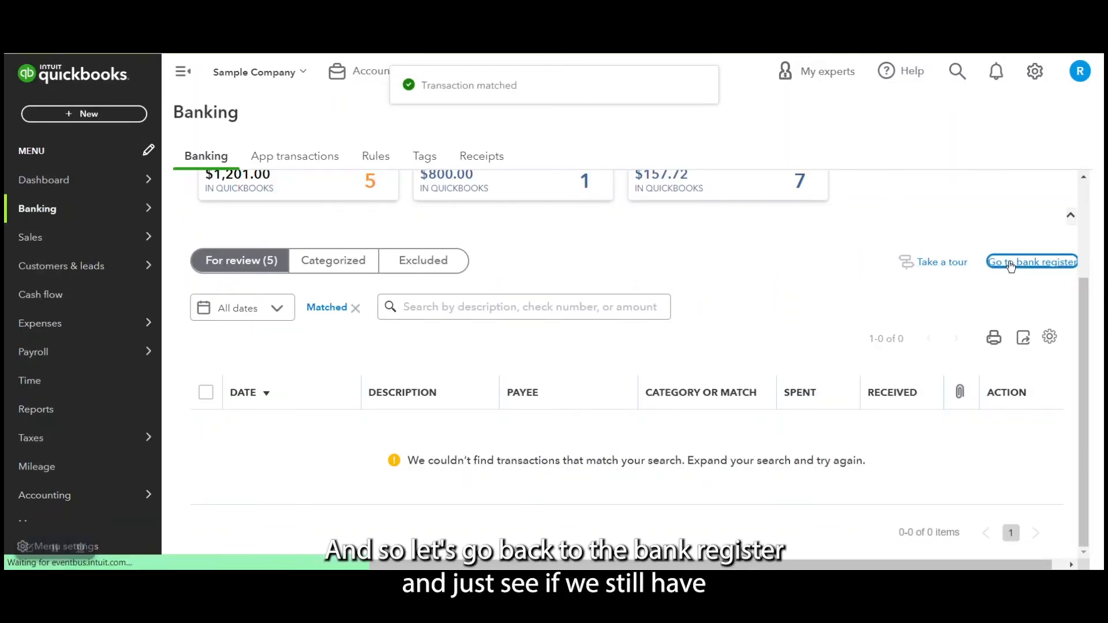
- Open the Checking register and scroll through its May 2023 entries
click(1032, 262)
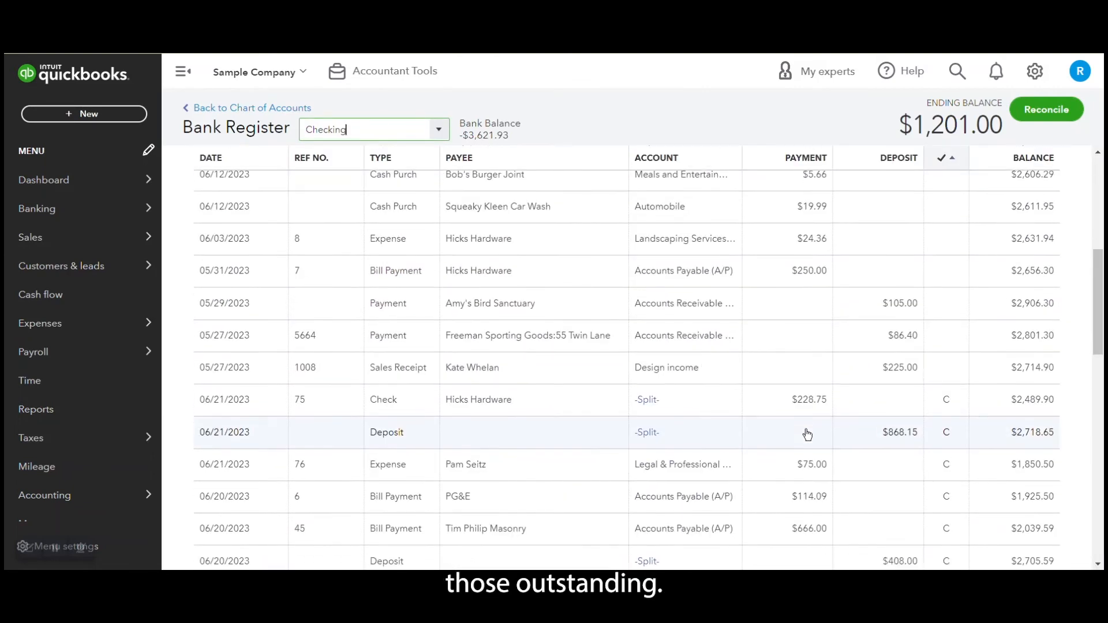
scroll(down, 3)
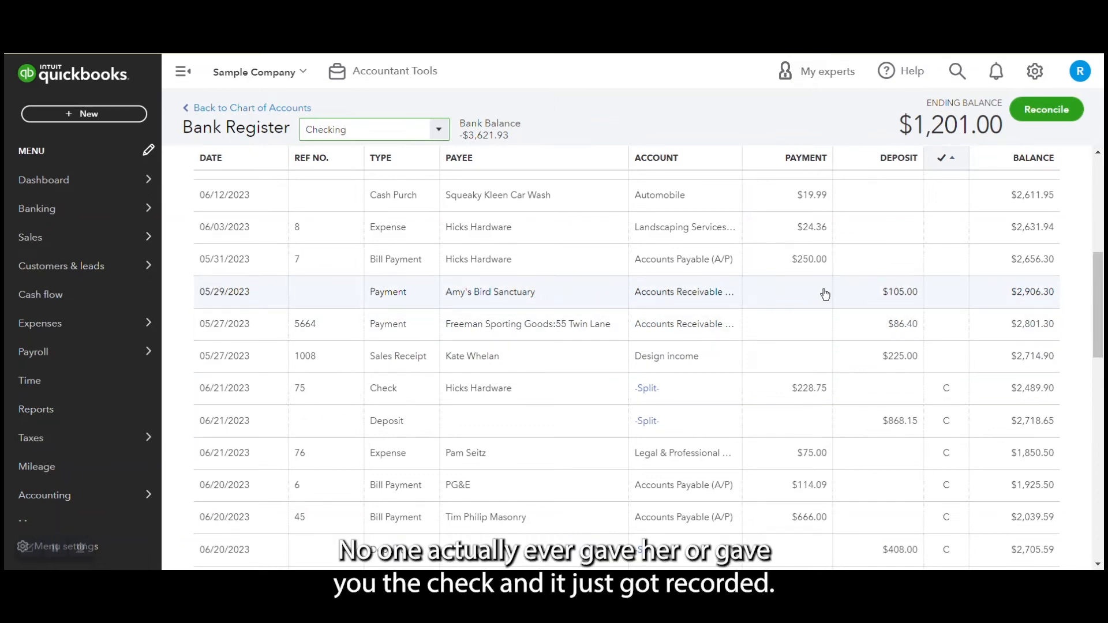
mouse_move(819, 297)
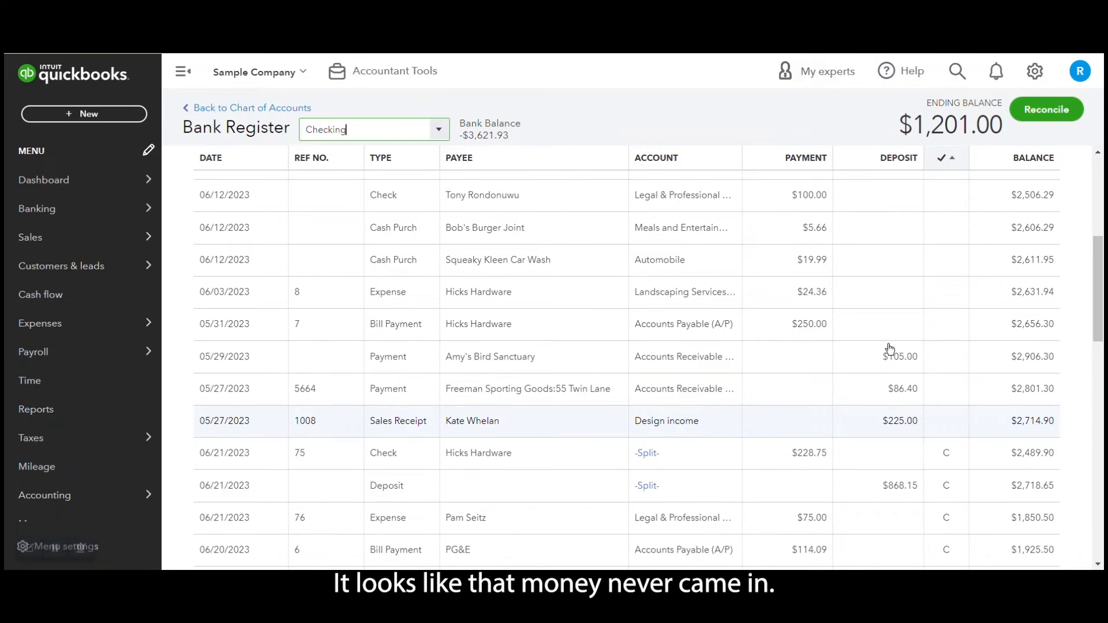
mouse_move(889, 417)
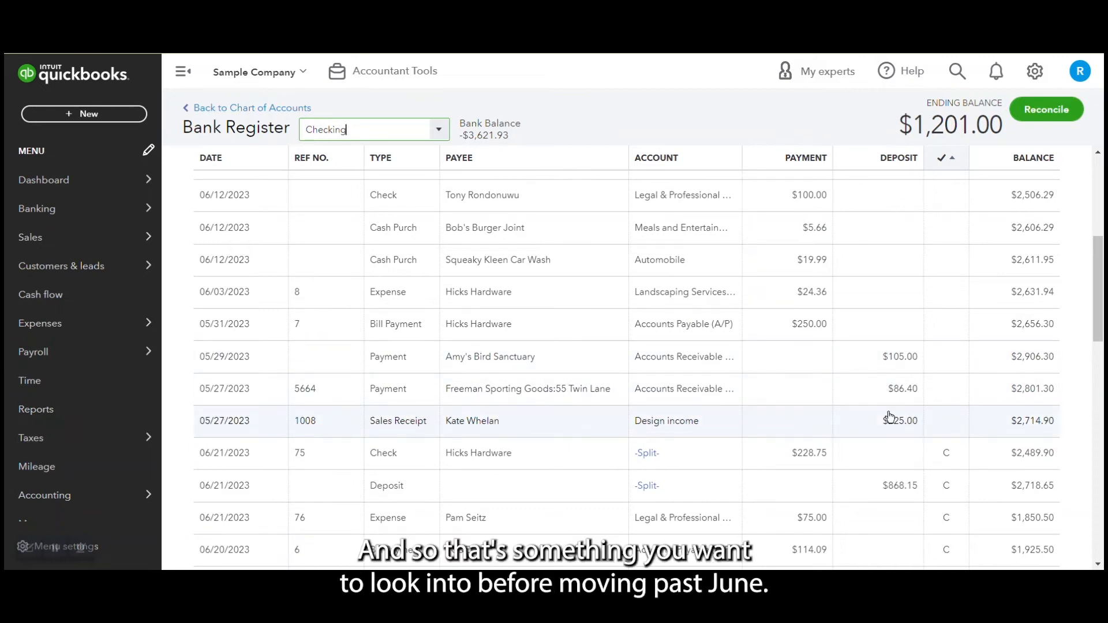
scroll(up, 3)
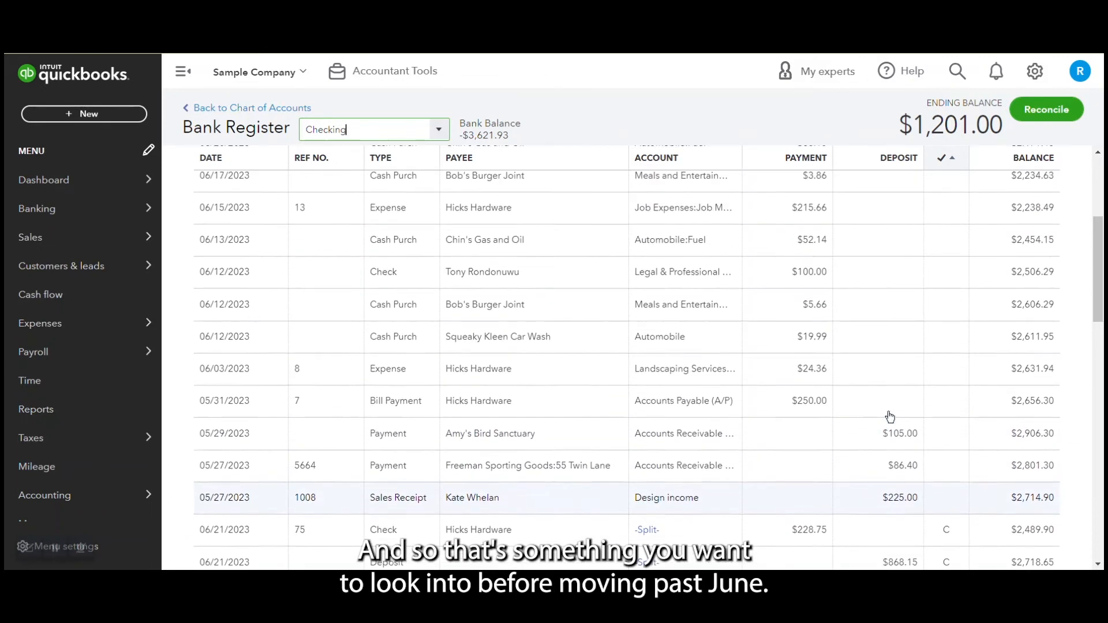
scroll(up, 3)
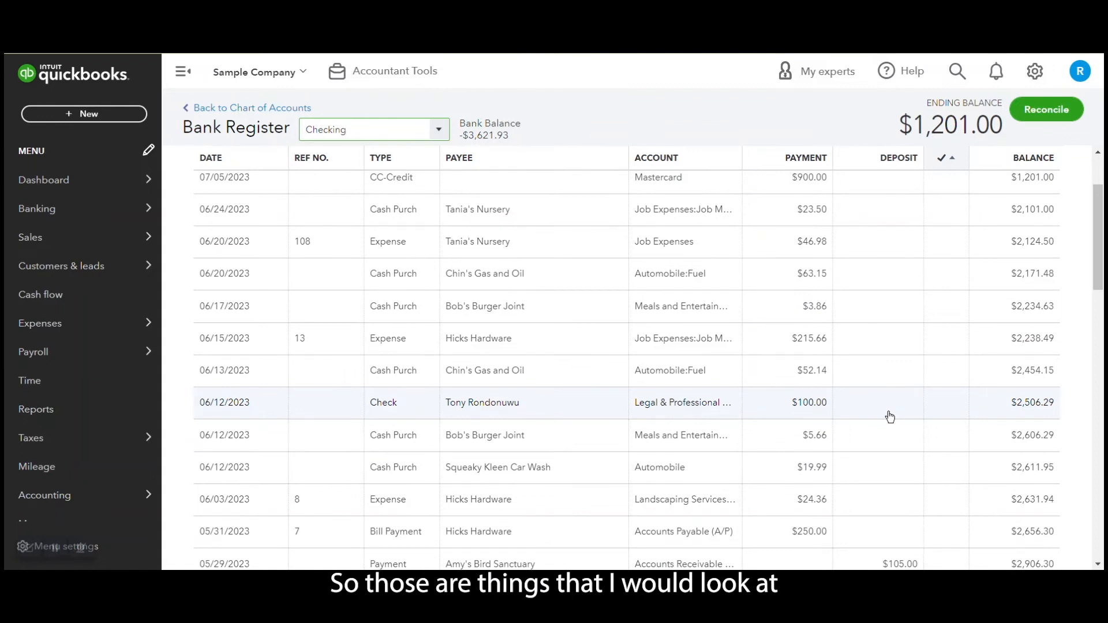
scroll(down, 3)
text(225)
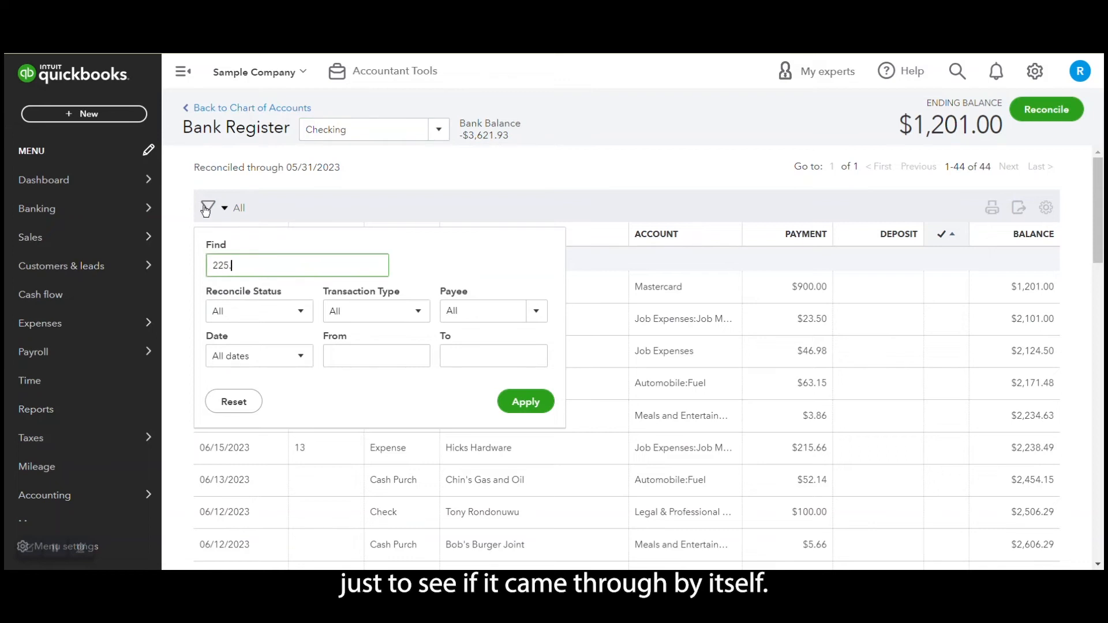
click(525, 402)
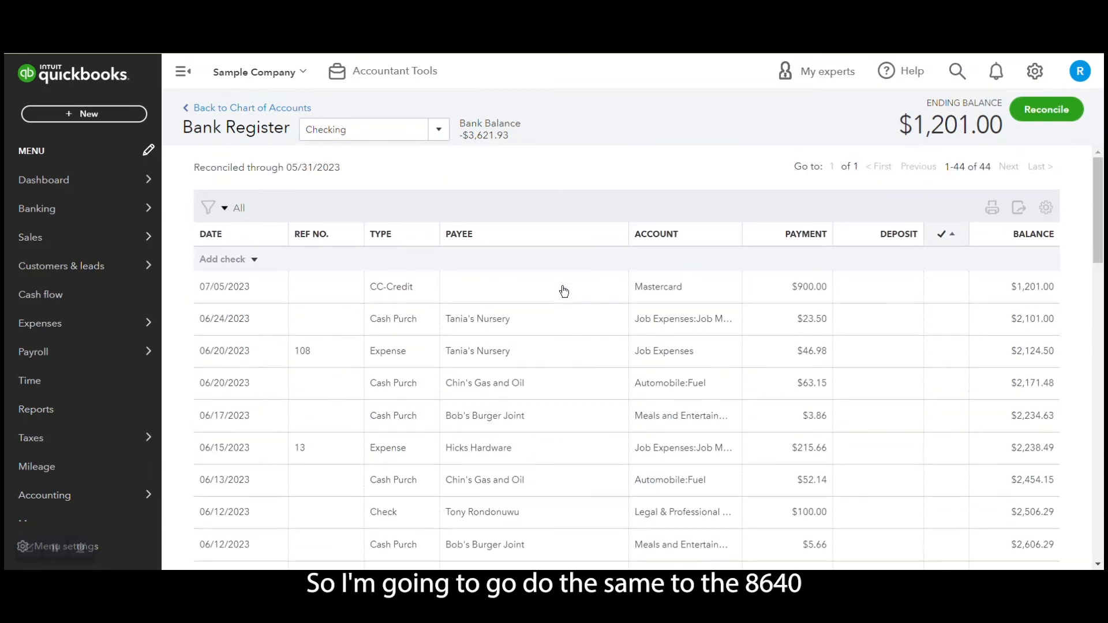
text(86)
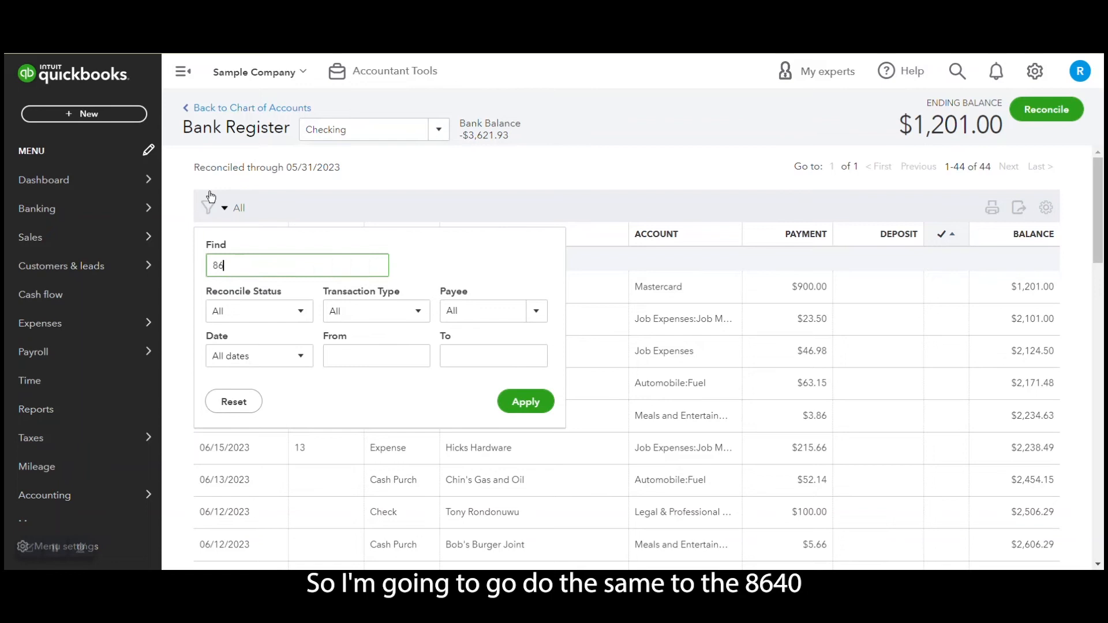
click(525, 402)
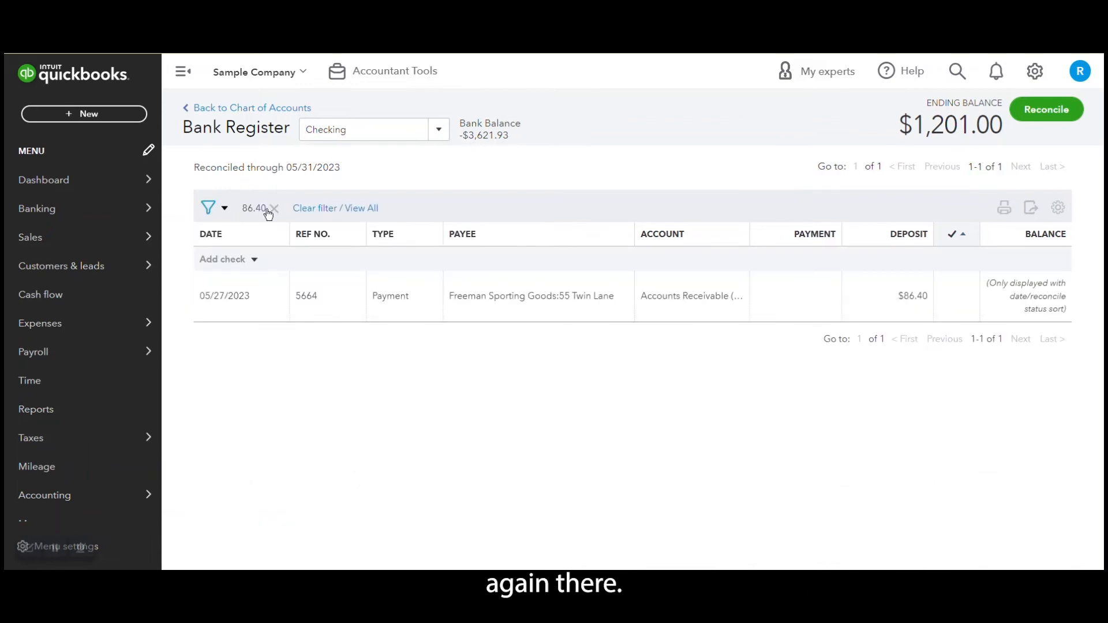
click(274, 208)
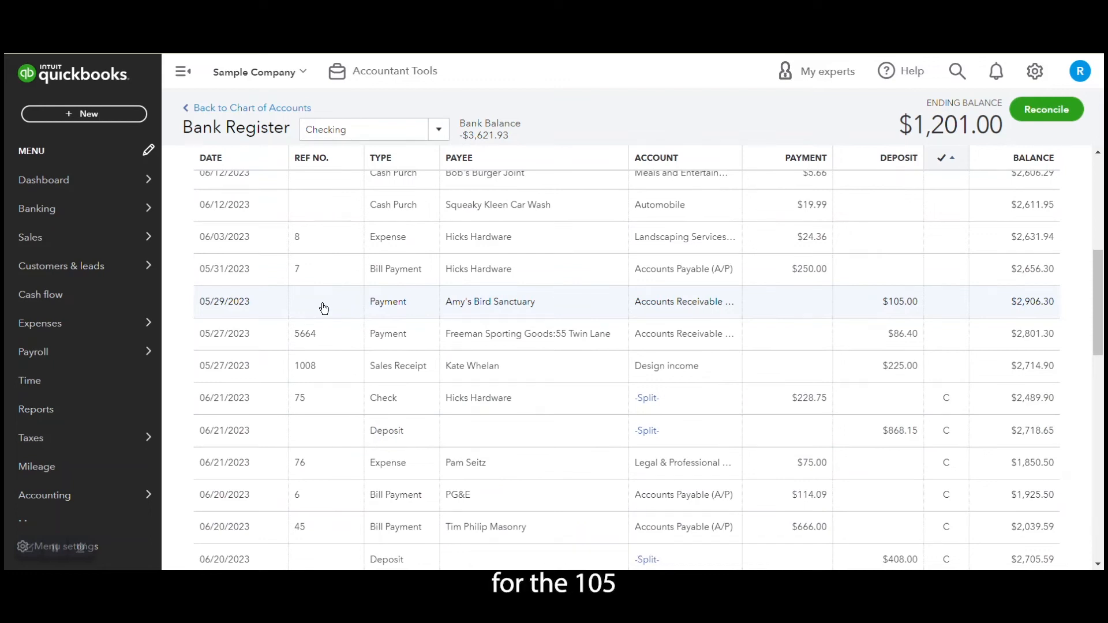
click(206, 207)
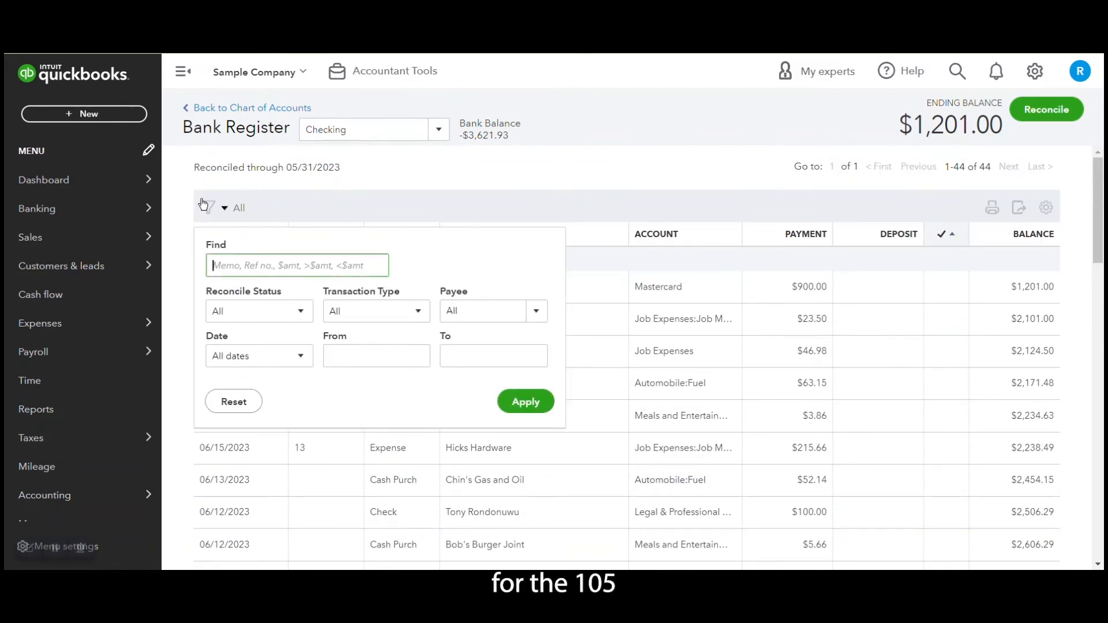
click(525, 402)
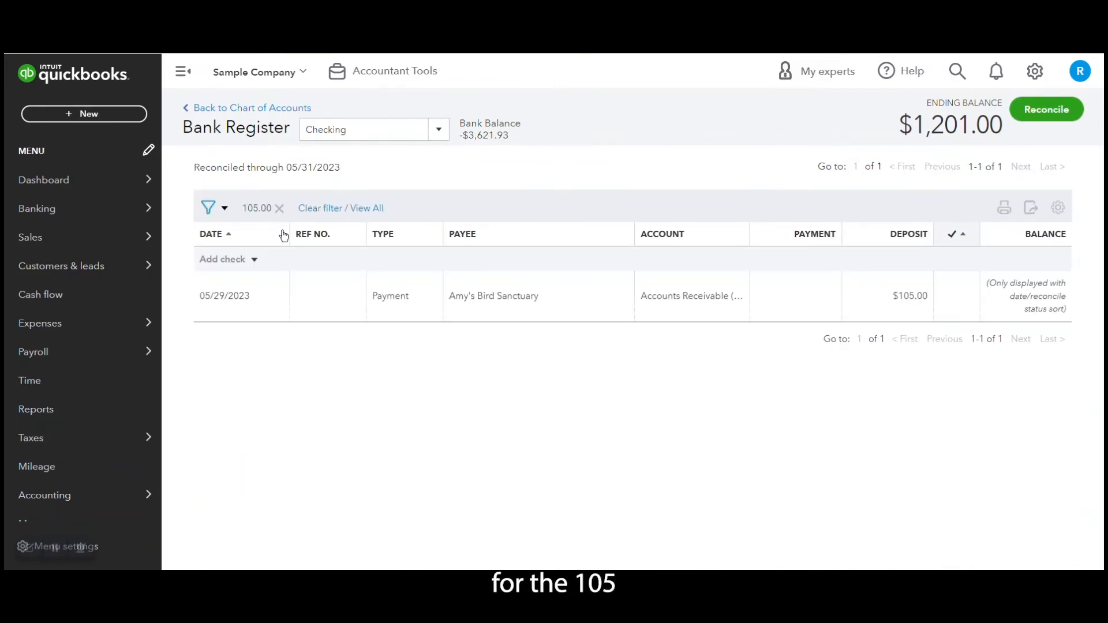
click(340, 208)
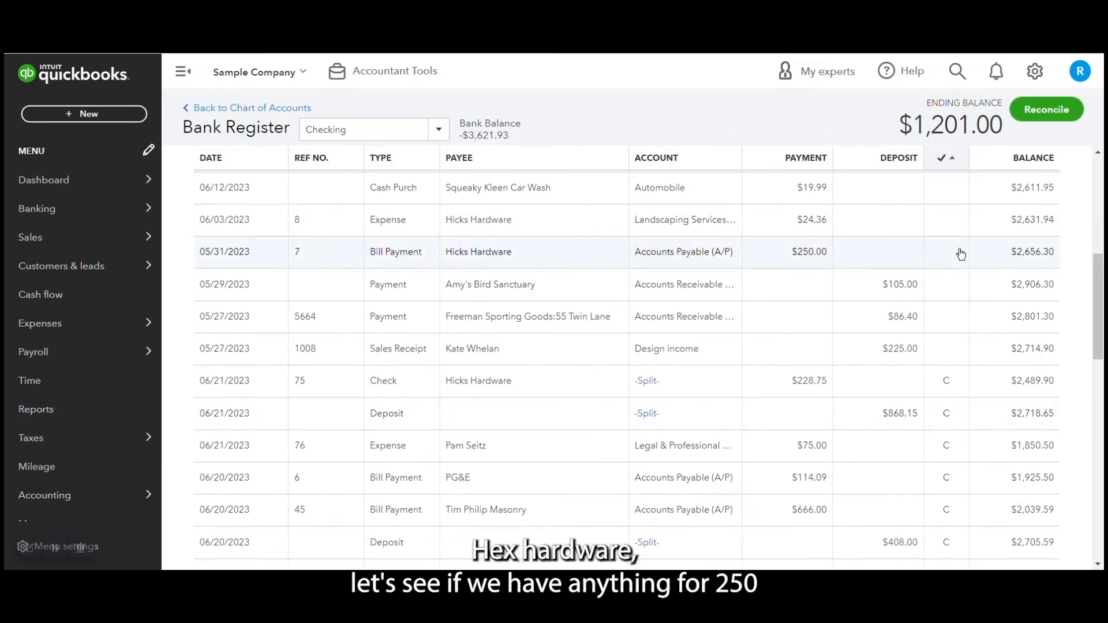
click(209, 207)
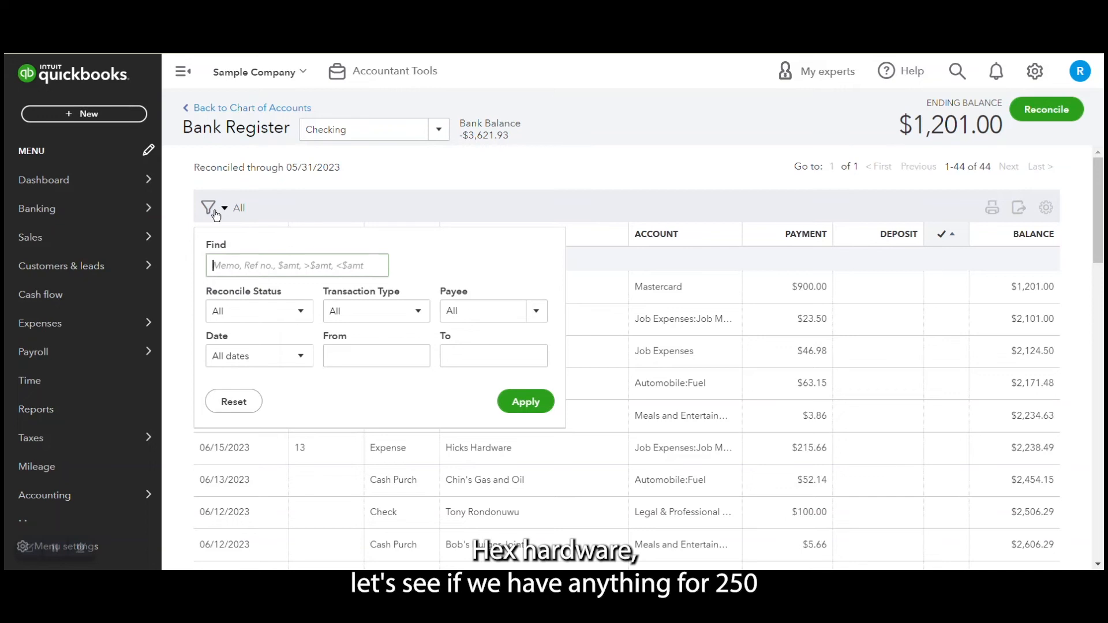
click(525, 402)
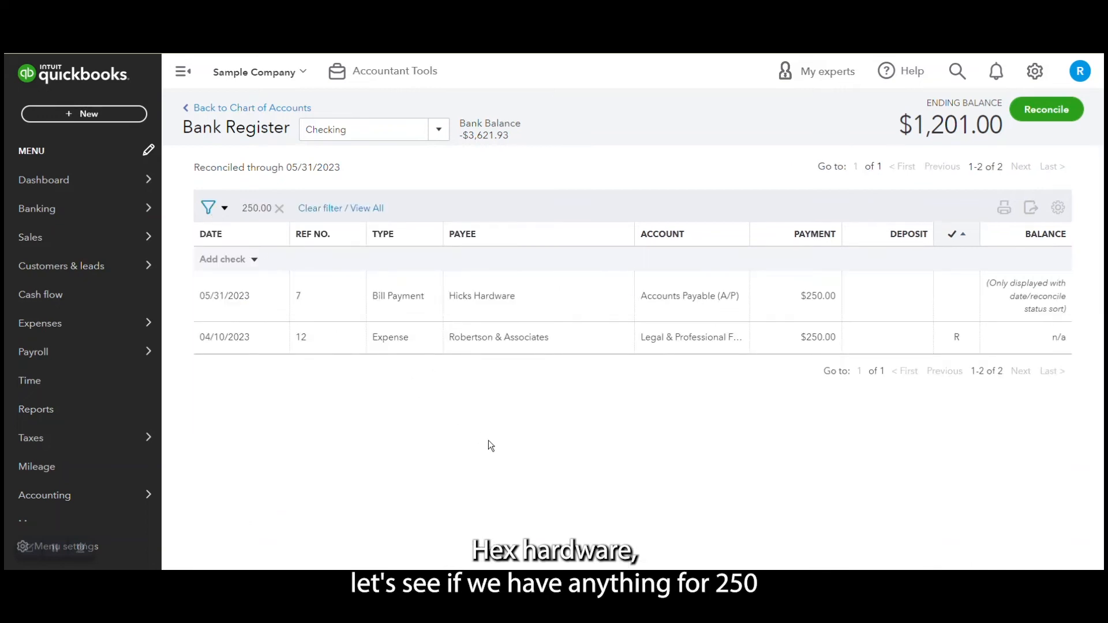
mouse_move(683, 378)
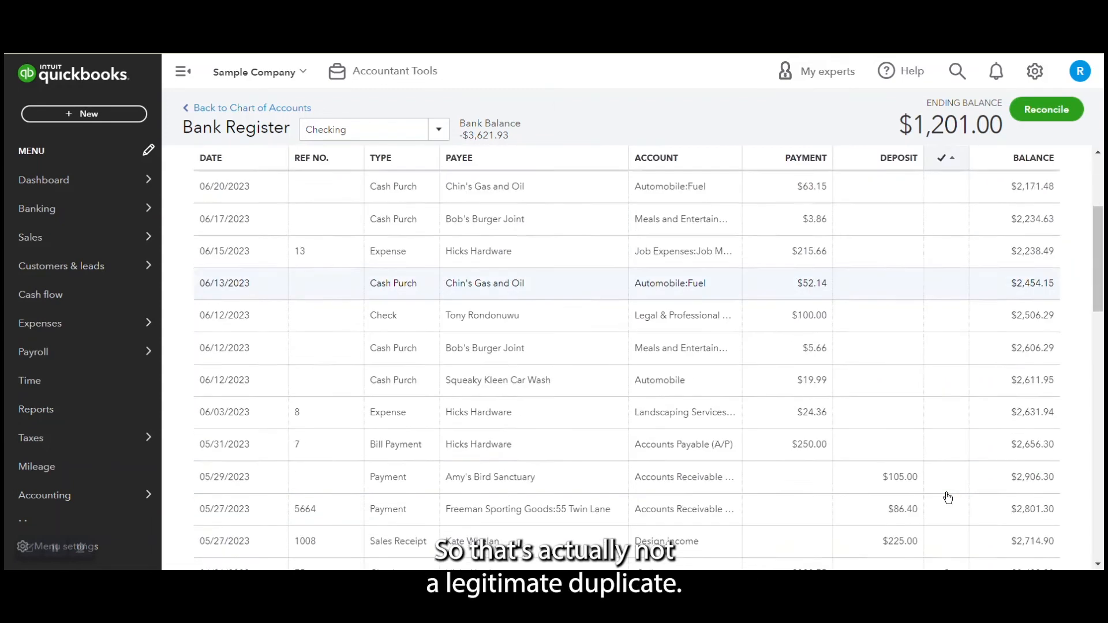
scroll(down, 3)
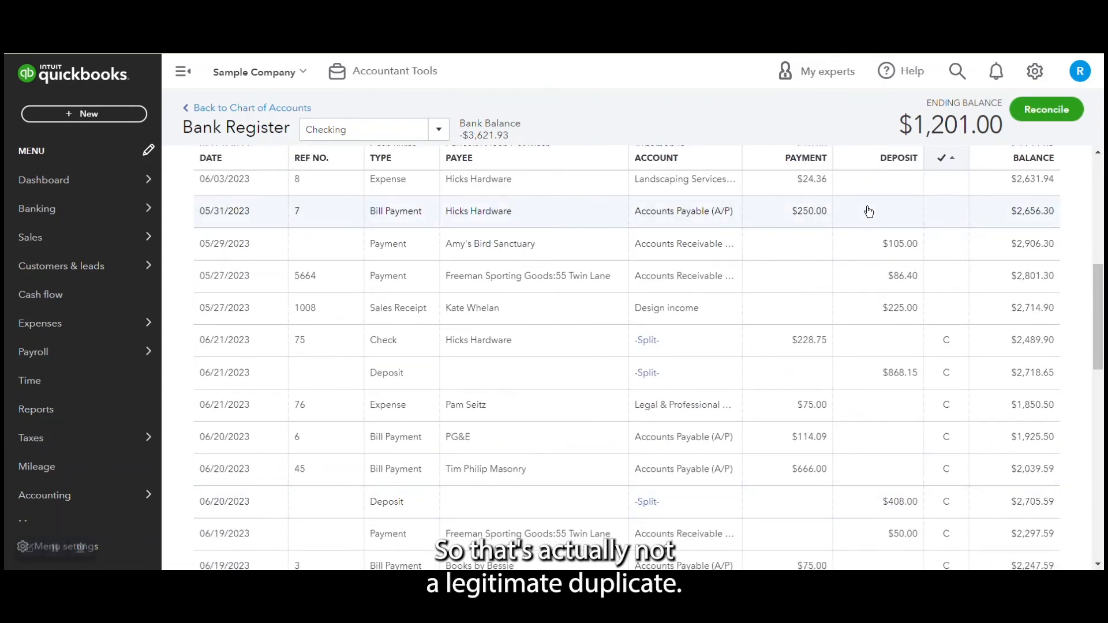
scroll(down, 3)
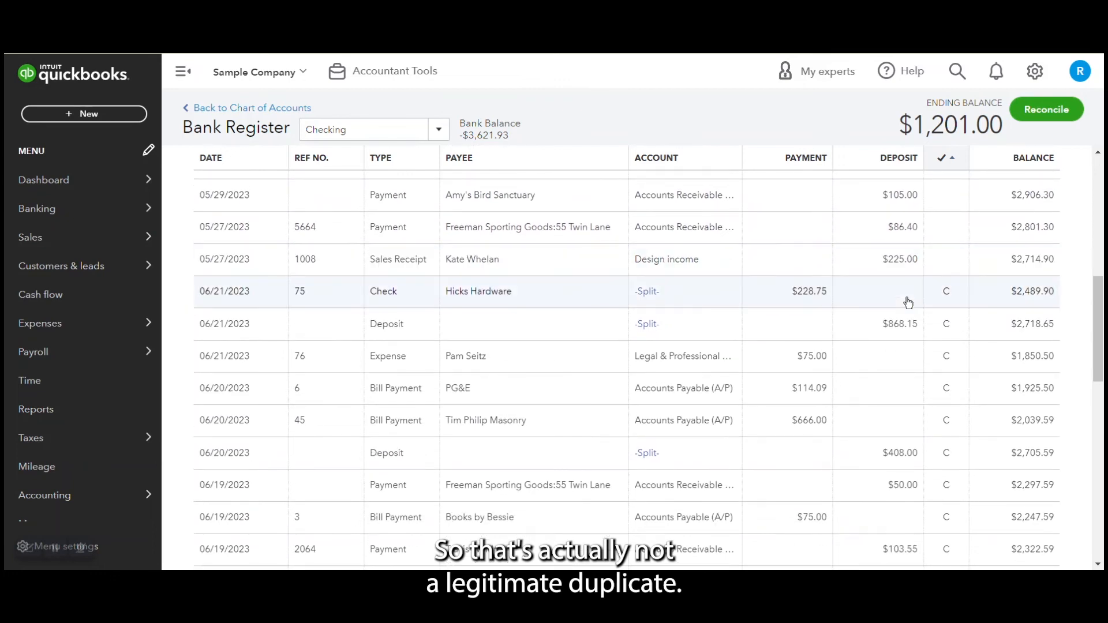
scroll(up, 3)
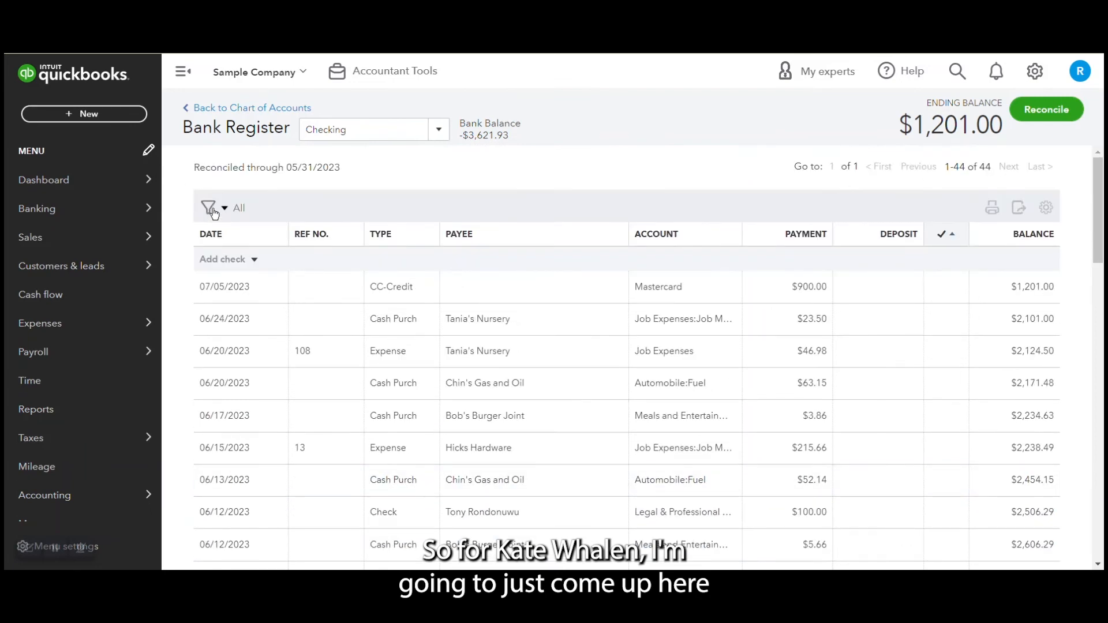
click(208, 207)
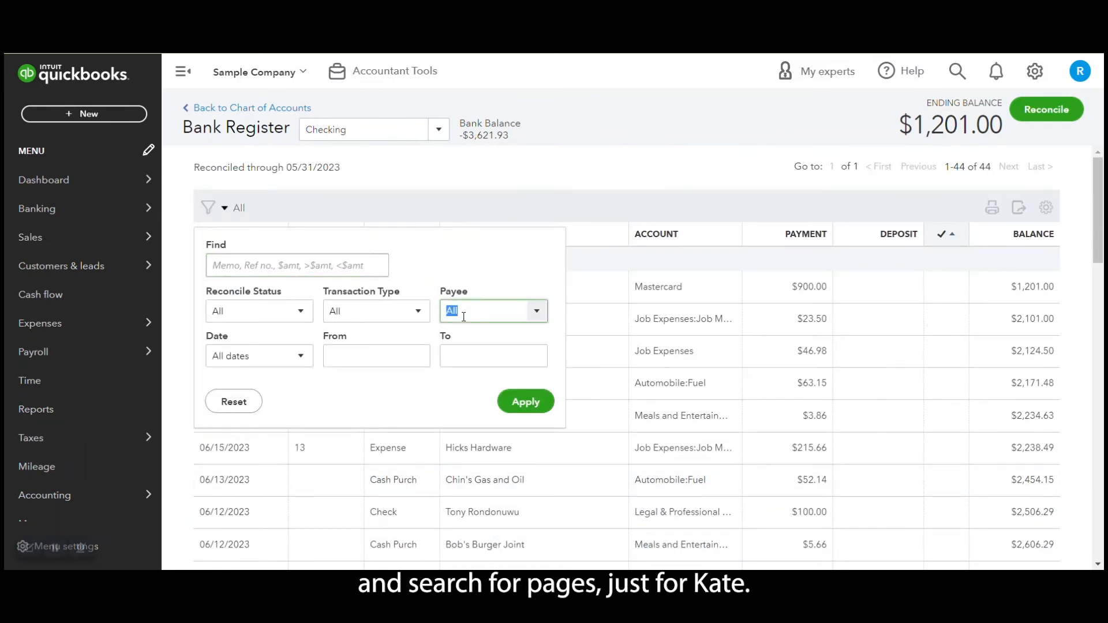
text(Kate Whelan)
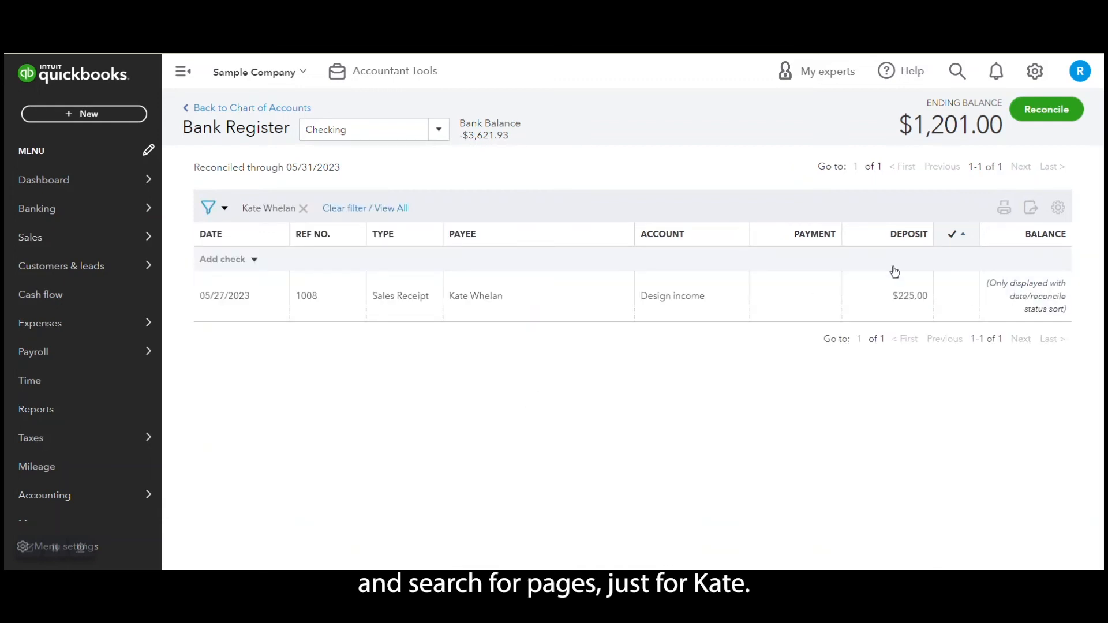
click(365, 207)
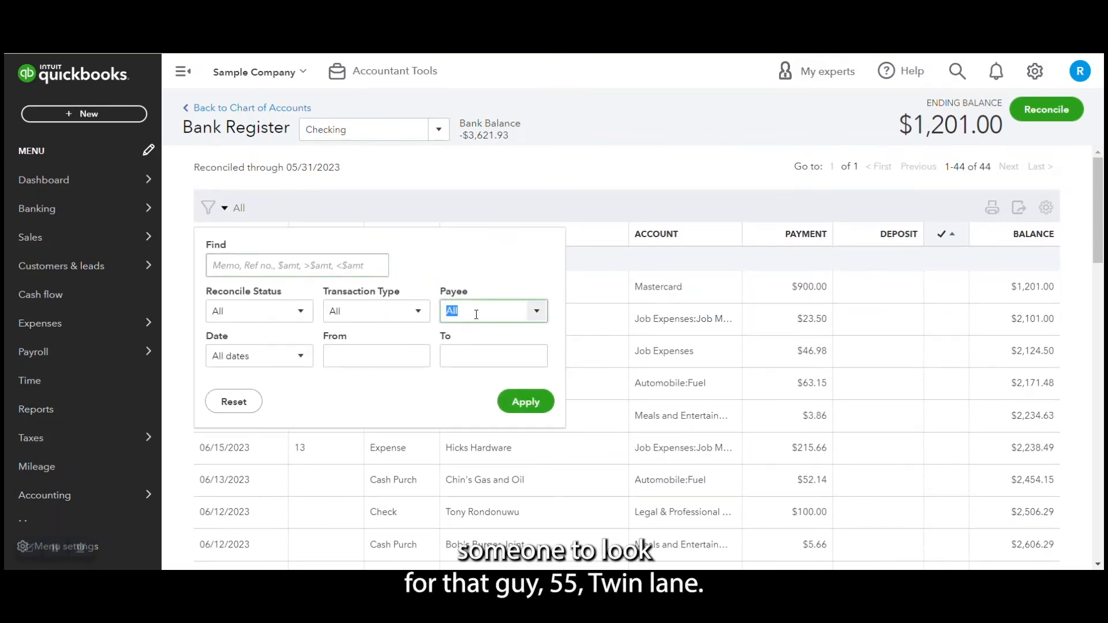
text(Freeman Sporting)
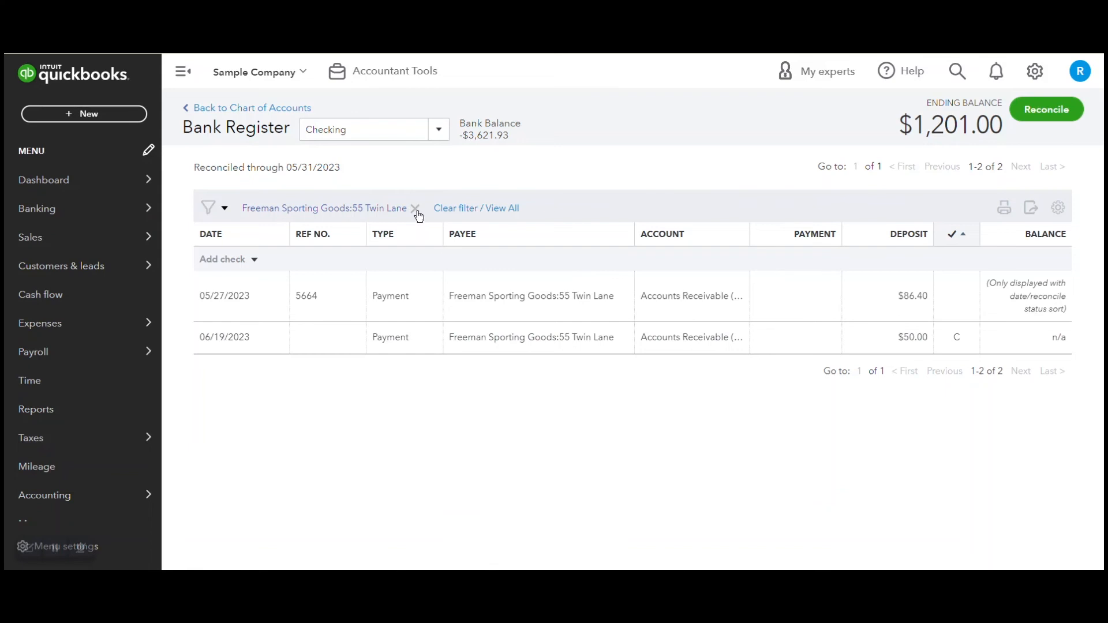
click(415, 208)
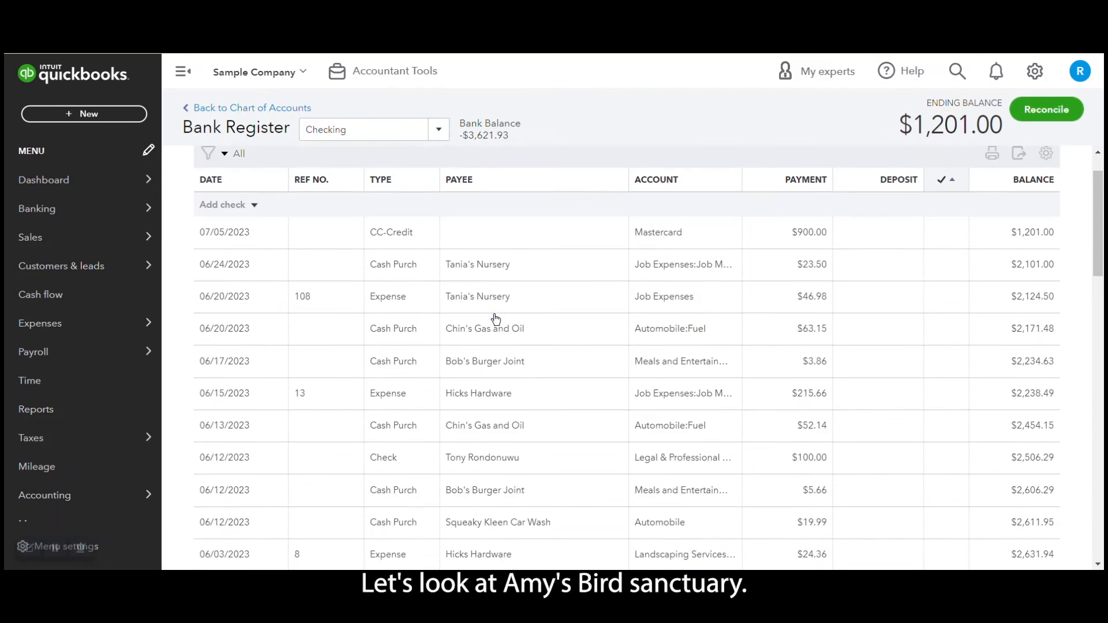
click(209, 154)
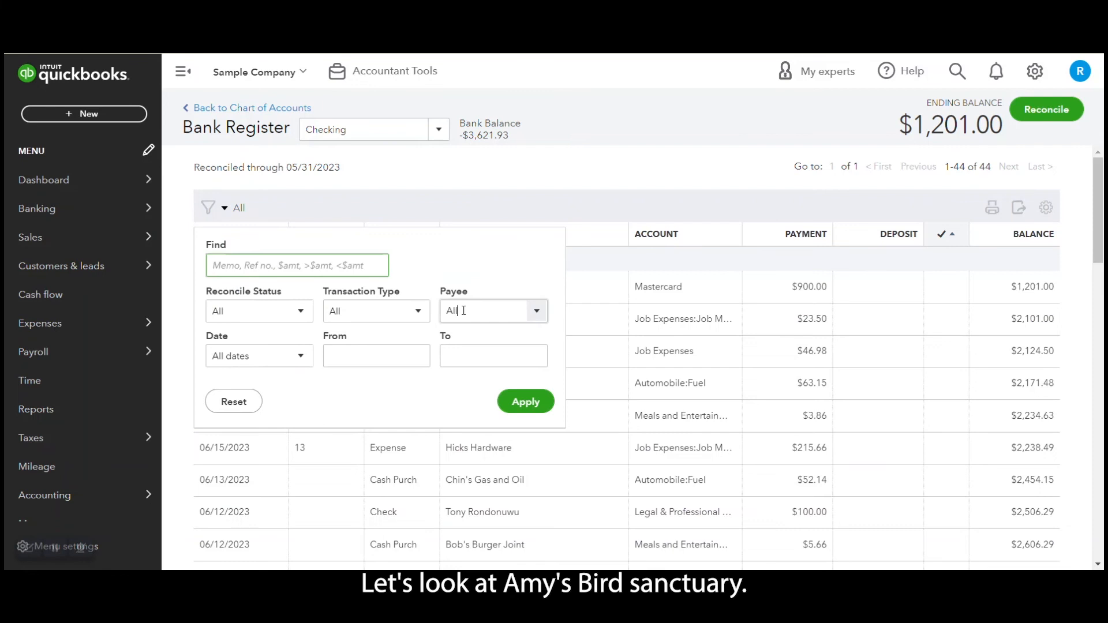
text(Amy's Bird Sanctuary)
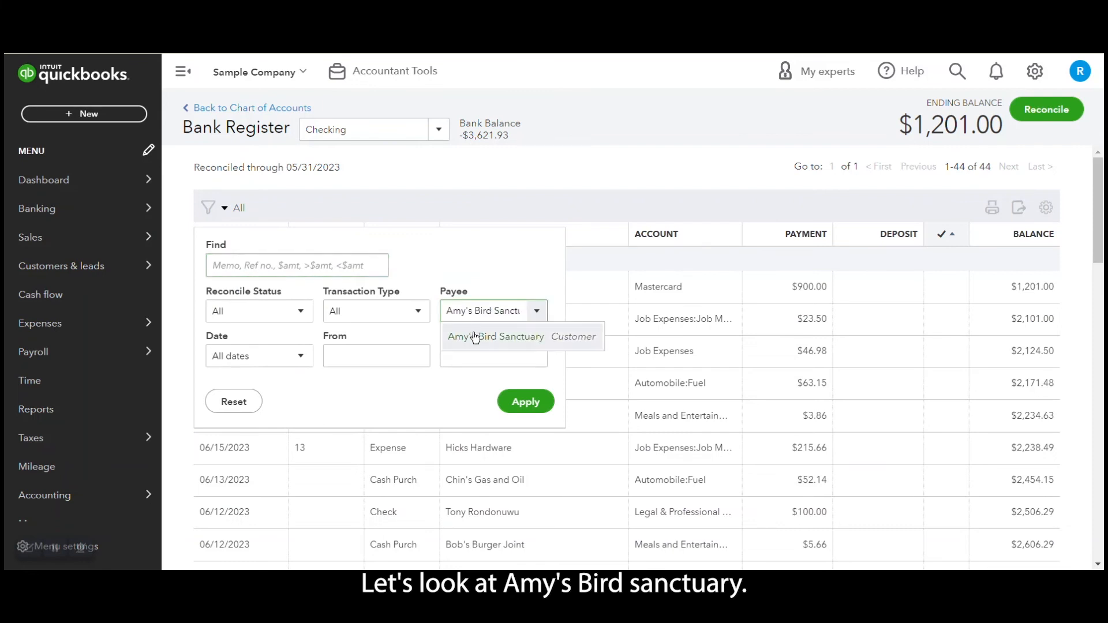
click(525, 402)
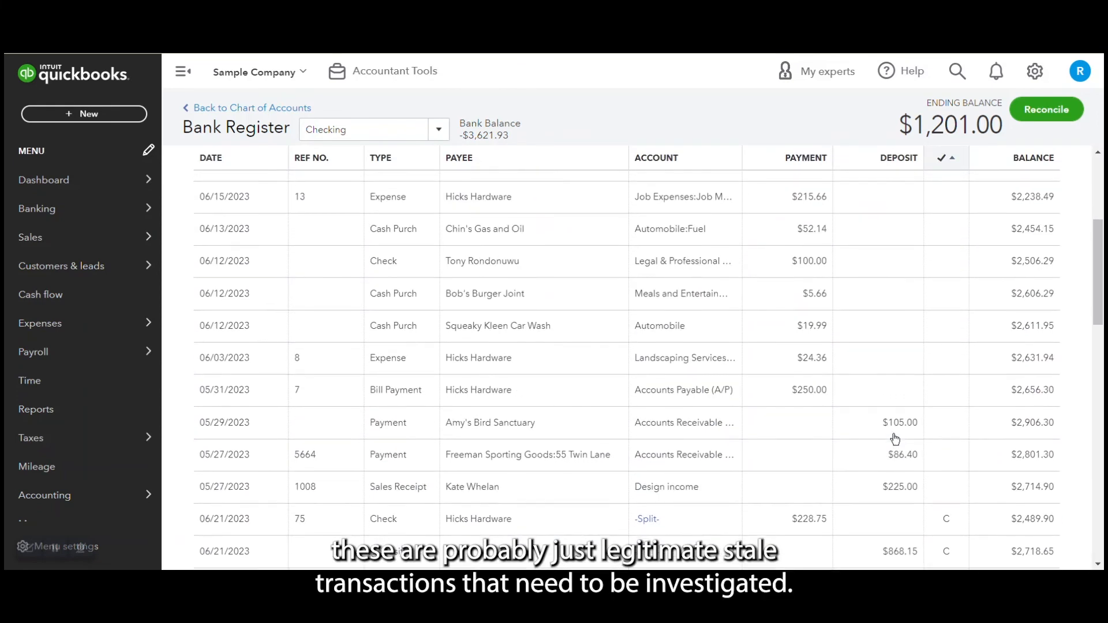
scroll(down, 3)
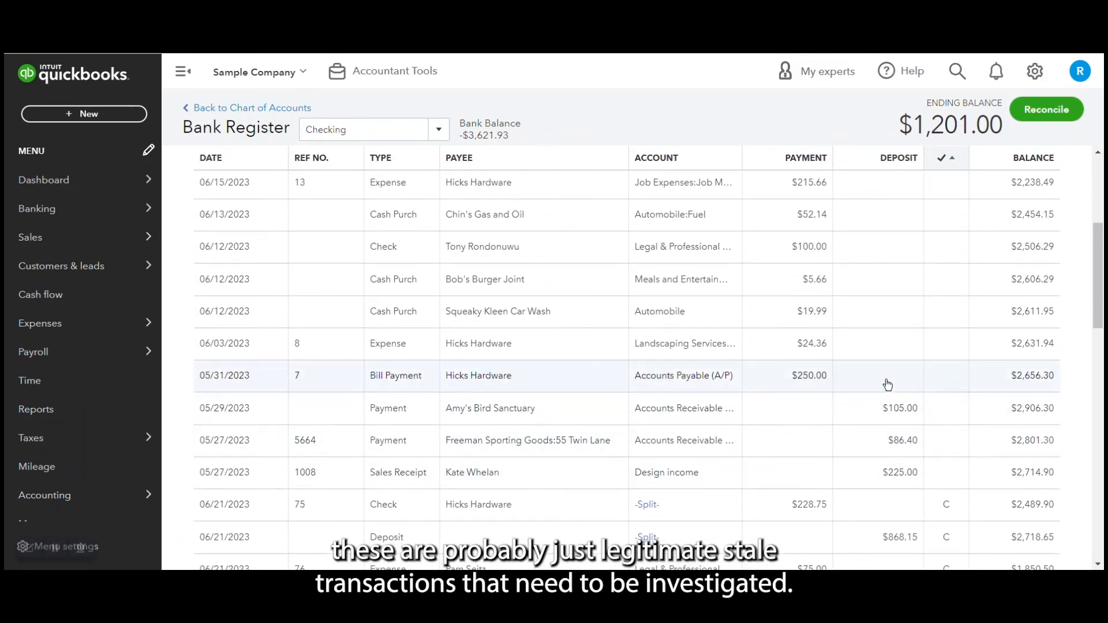